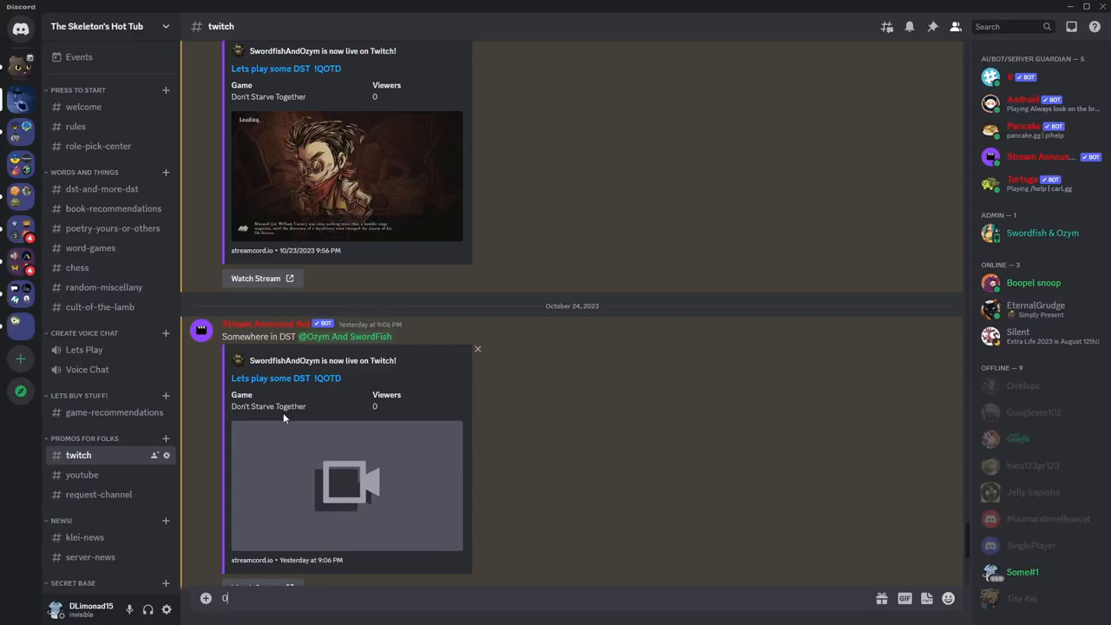
Bring up the Streamcord dashboard showing the servers available to manage and the Invite link.
scroll(up, 3)
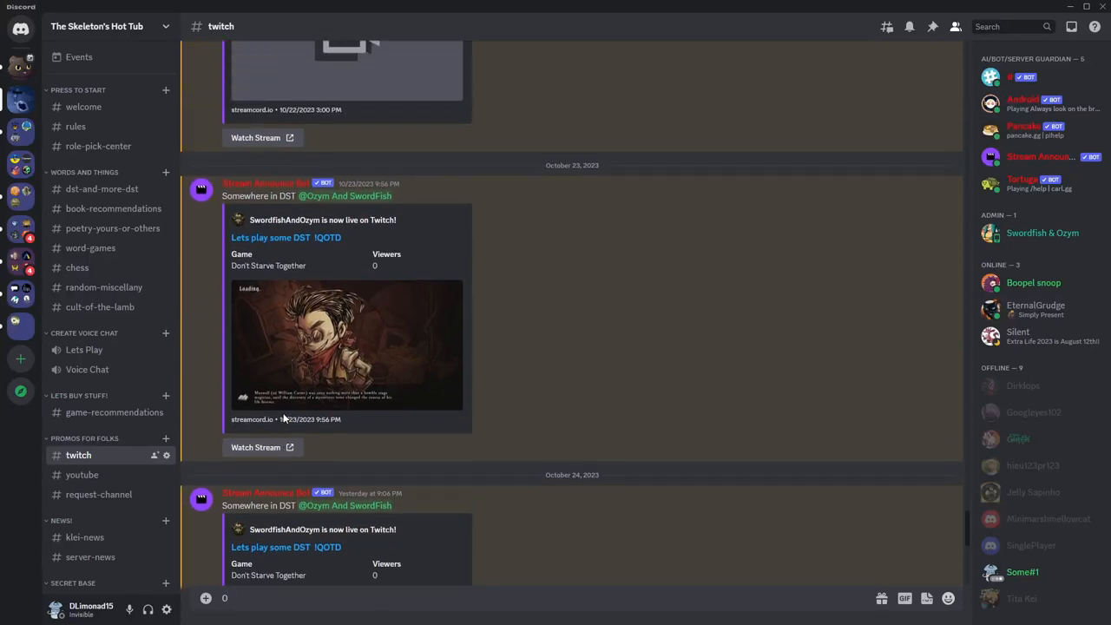
scroll(up, 3)
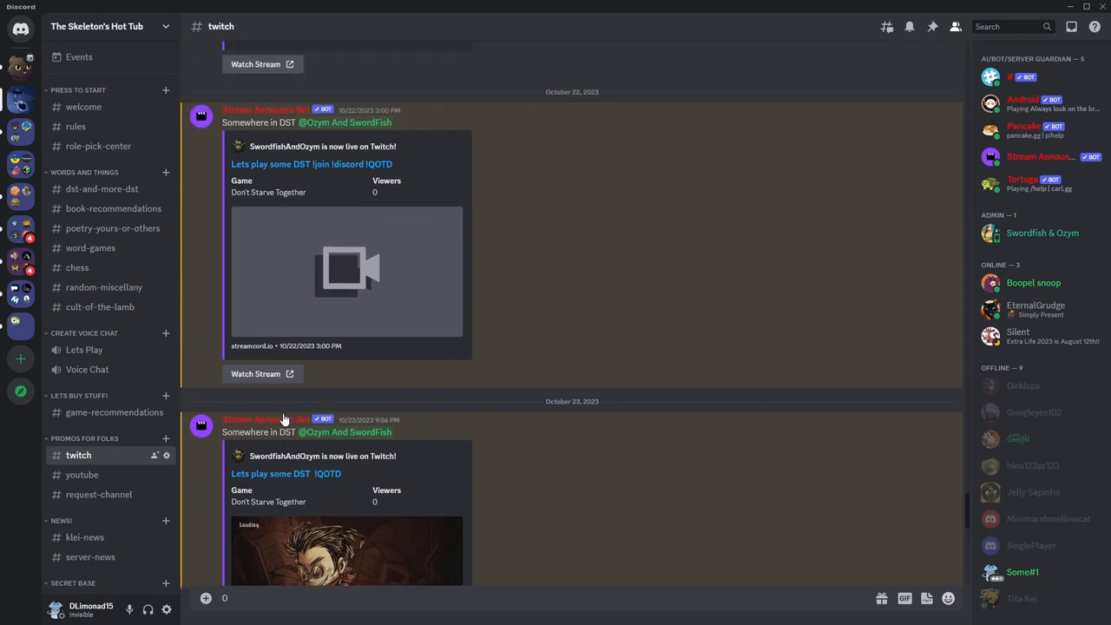
scroll(up, 3)
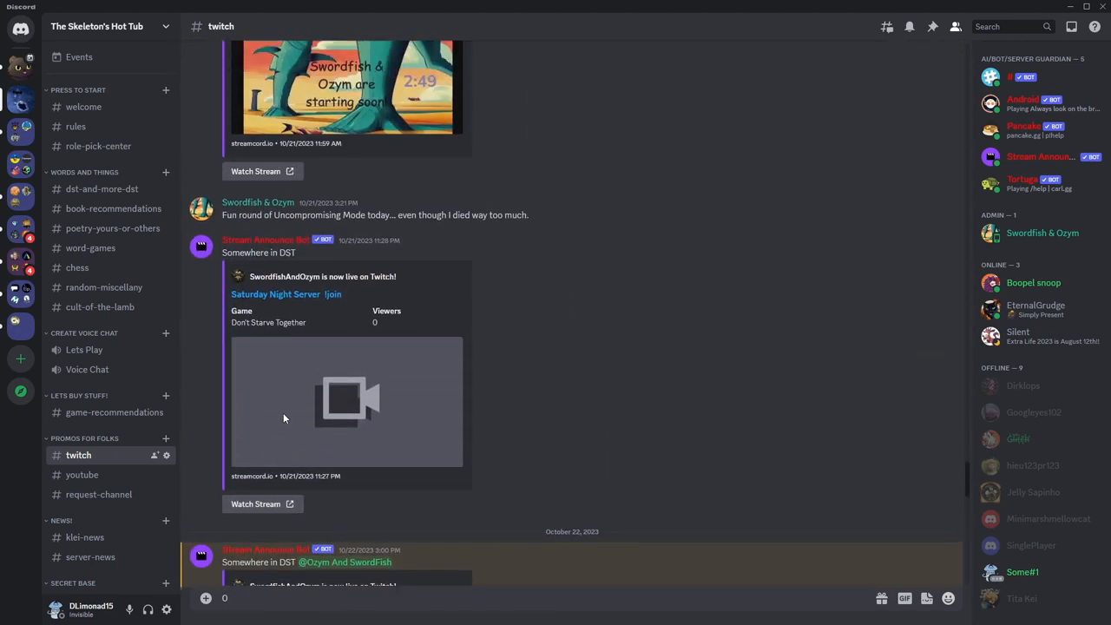
scroll(up, 3)
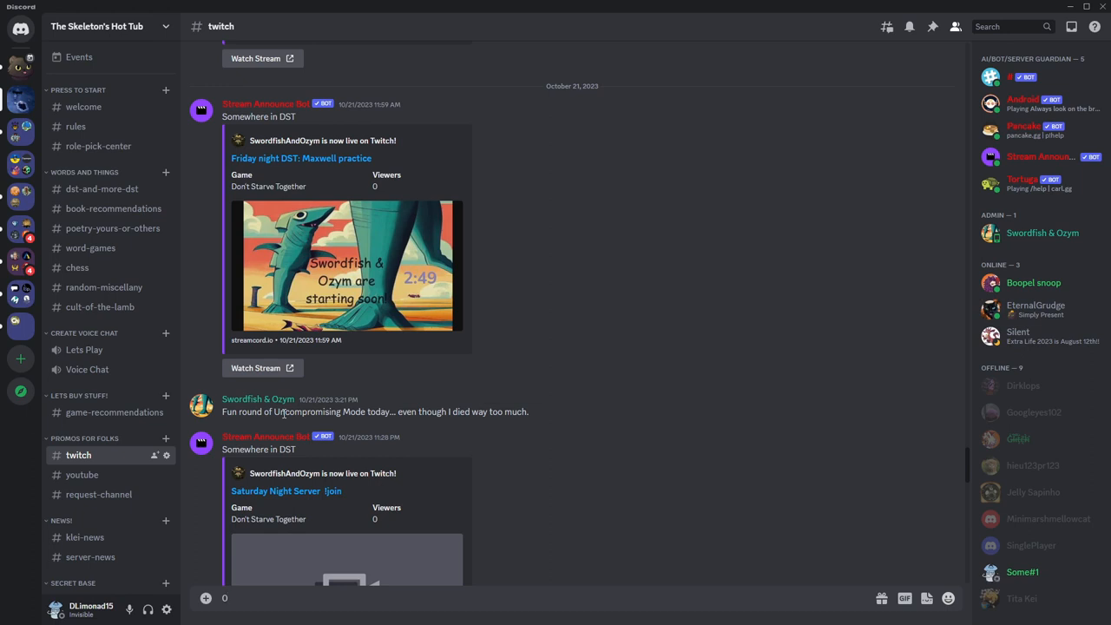
scroll(up, 3)
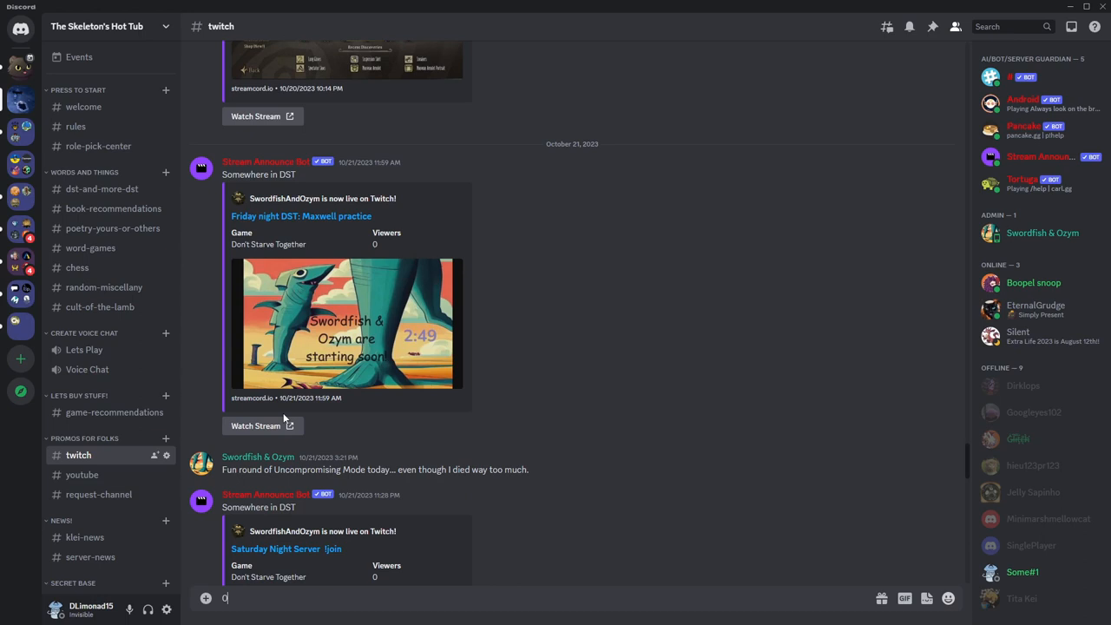
scroll(up, 3)
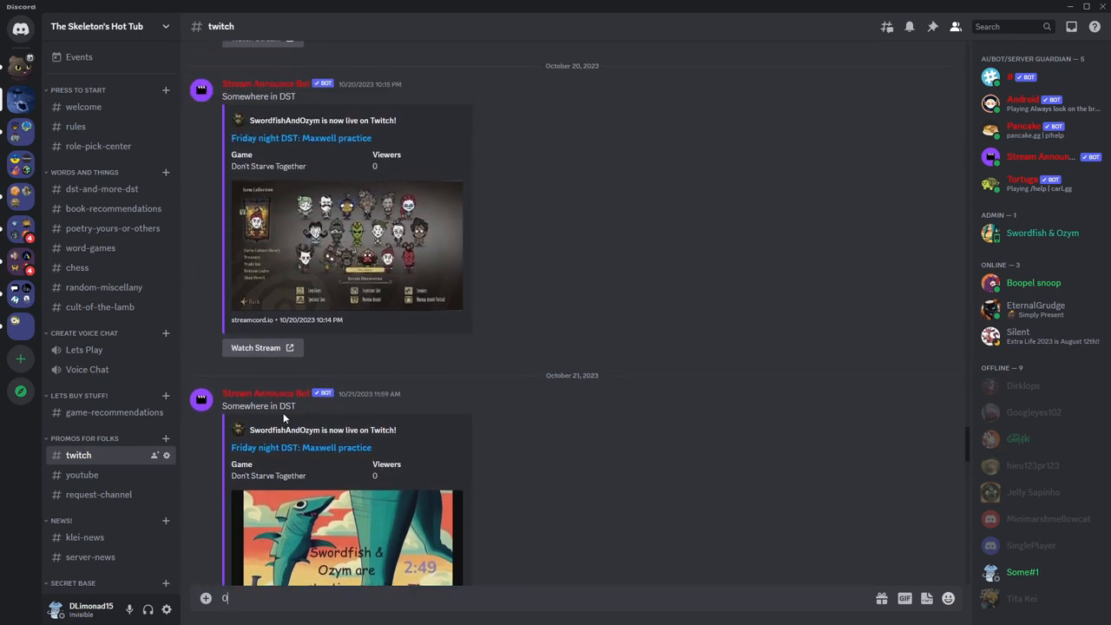
click(1040, 157)
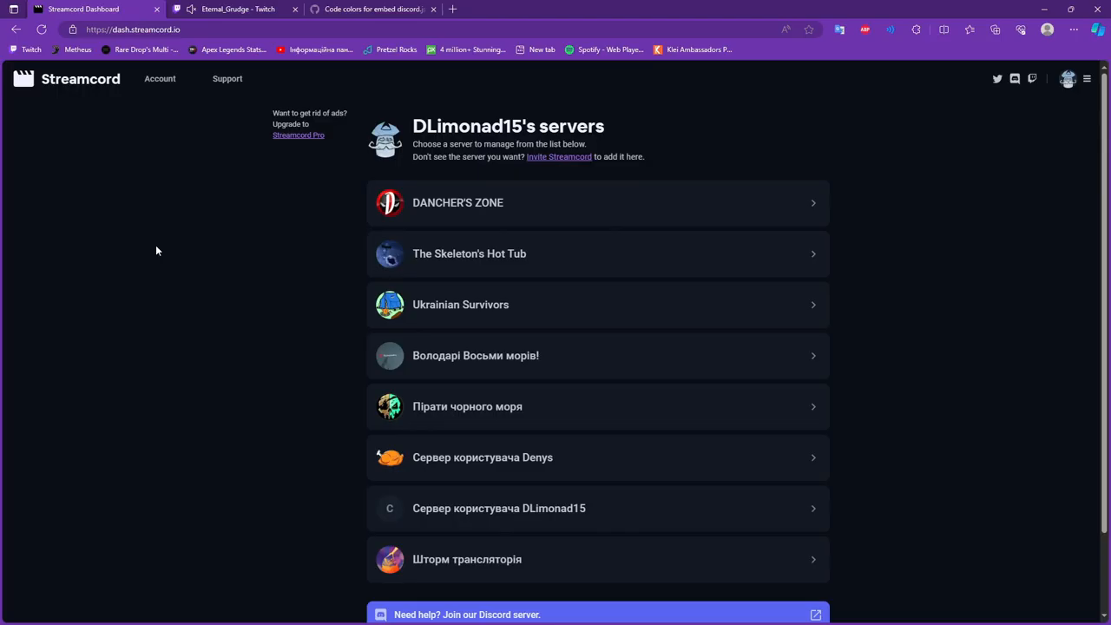
mouse_move(233, 281)
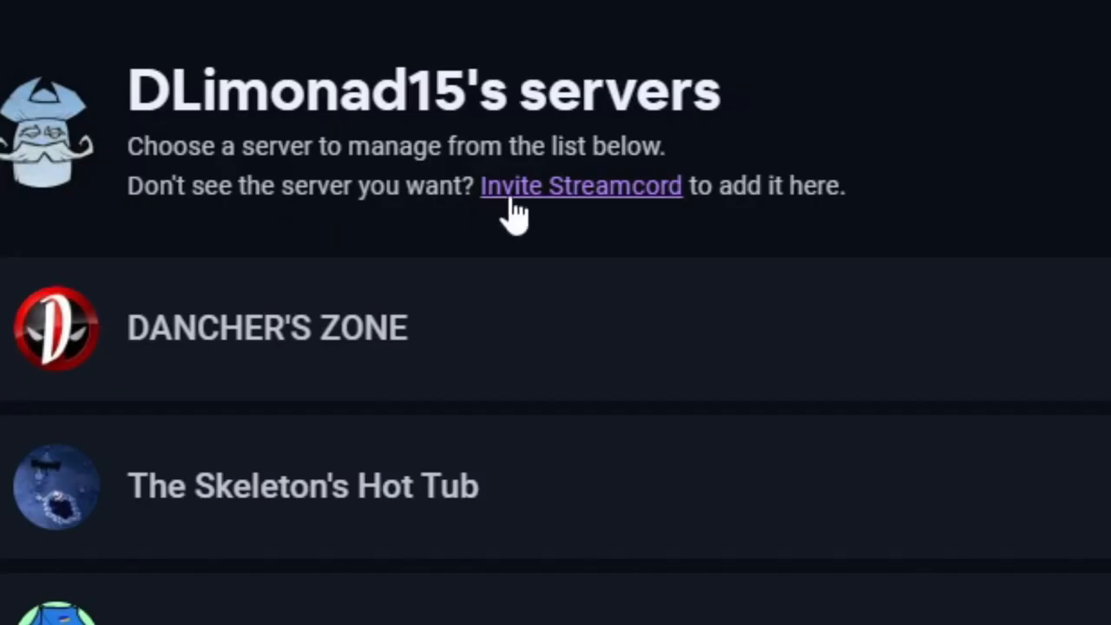
Invite Streamcord to The Skeleton's Hot Tub and authorize its requested Discord permissions.
click(580, 184)
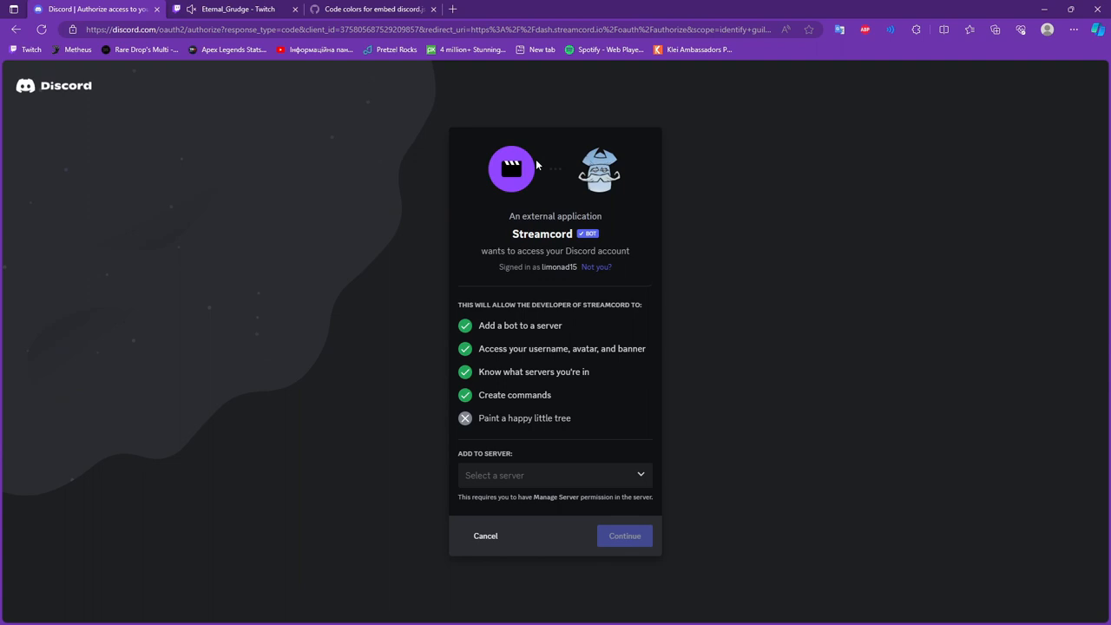
click(554, 475)
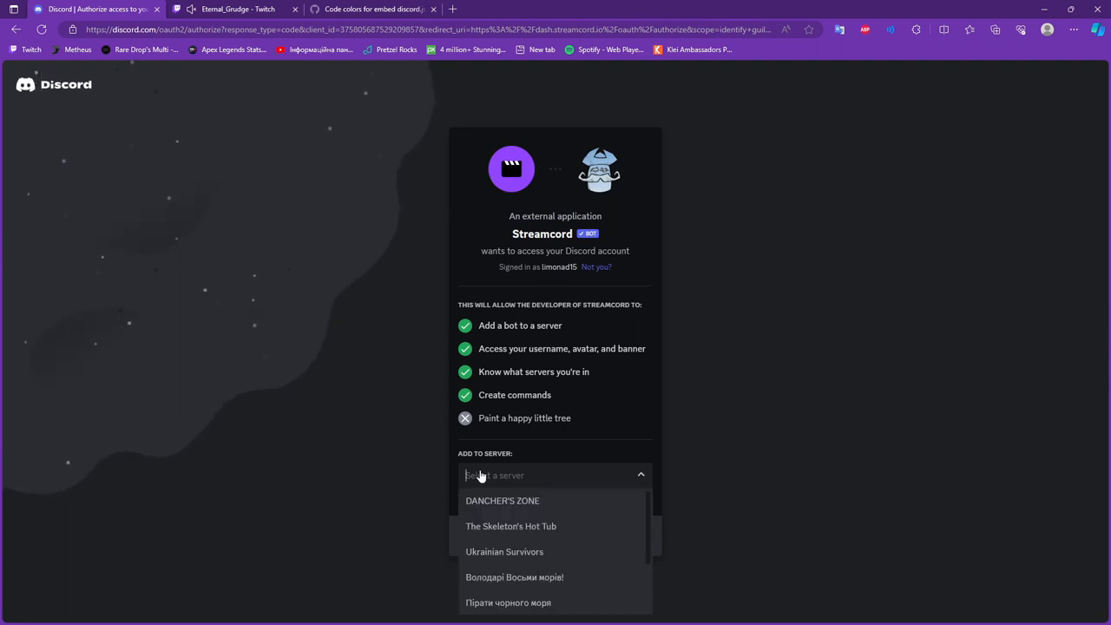
click(511, 526)
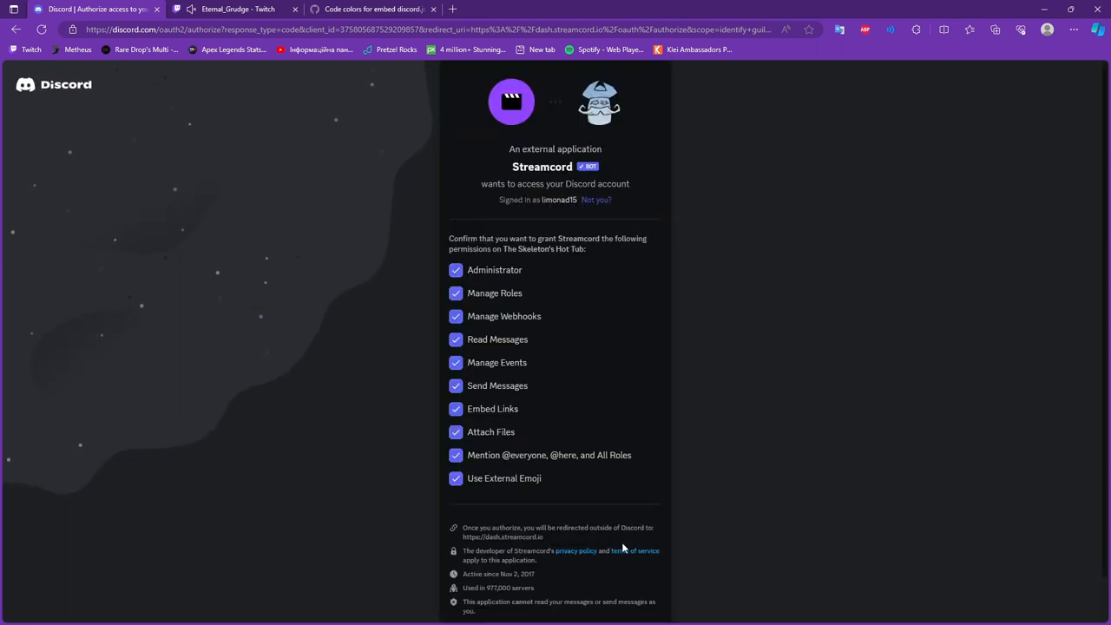
scroll(down, 3)
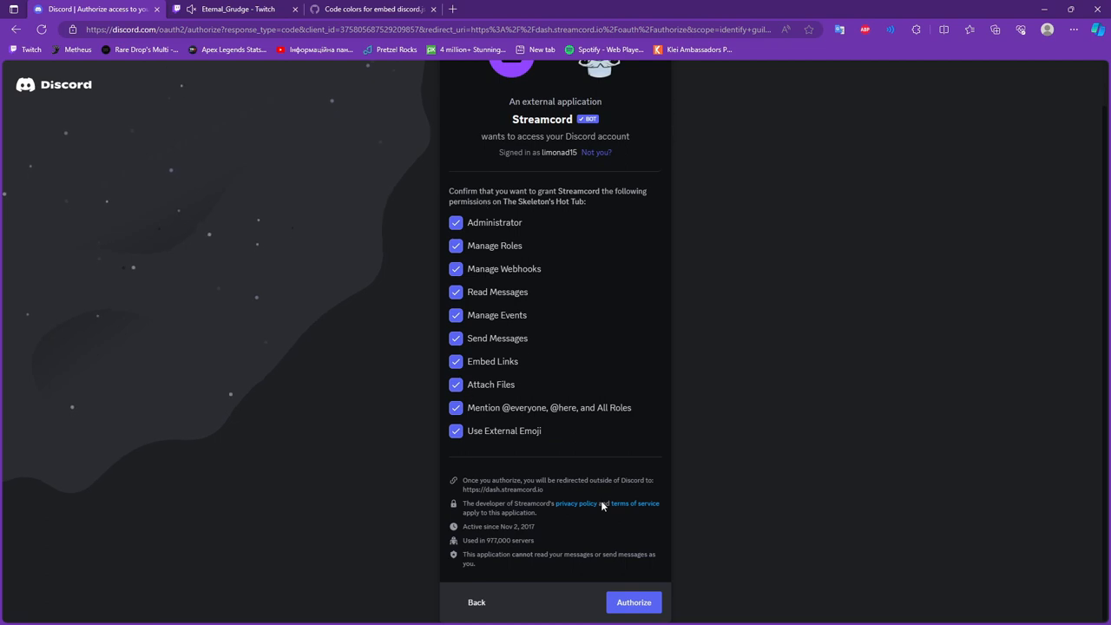
click(634, 601)
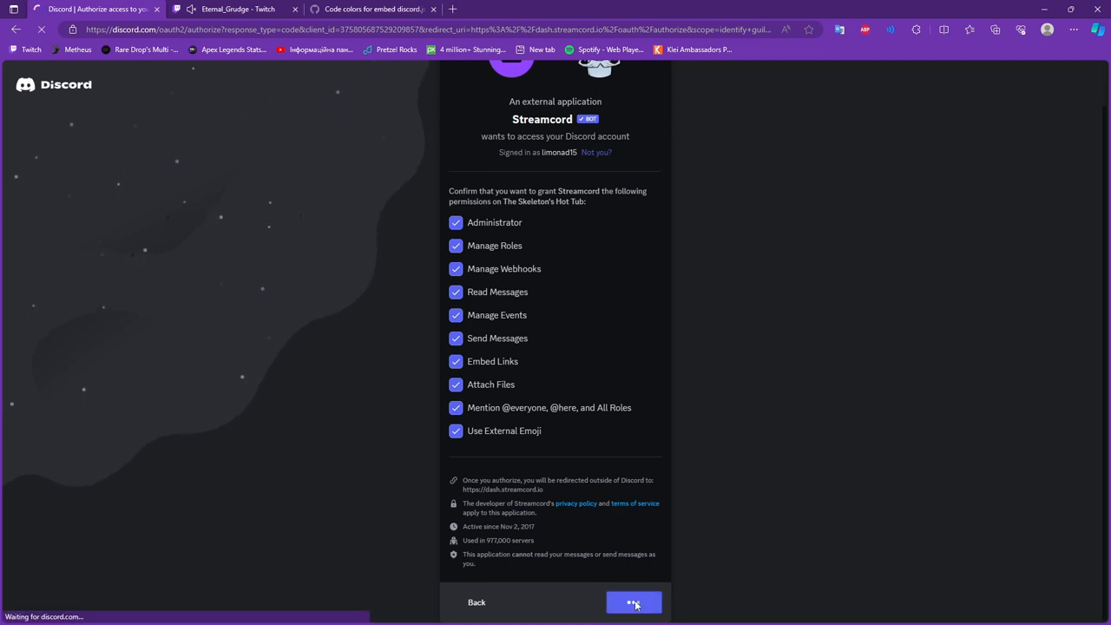
click(634, 602)
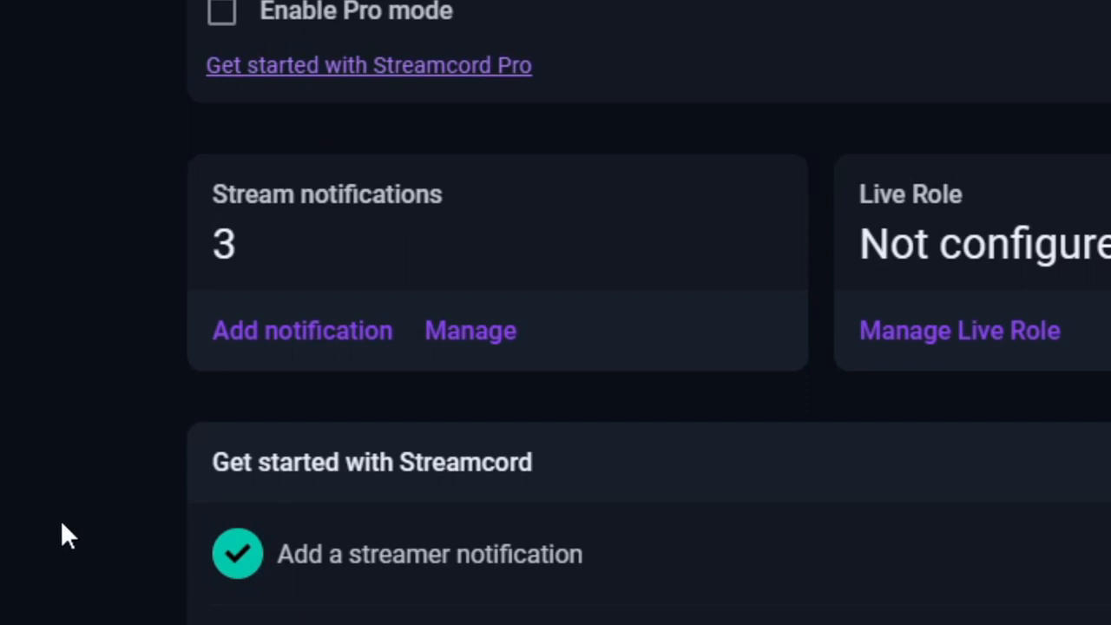
click(302, 330)
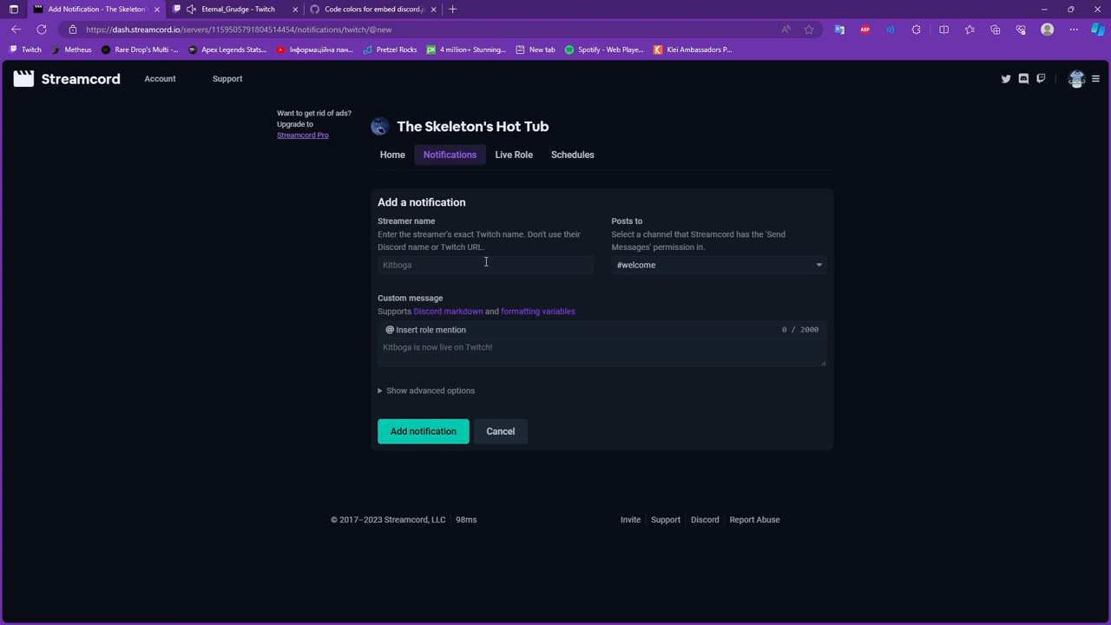
mouse_move(403, 337)
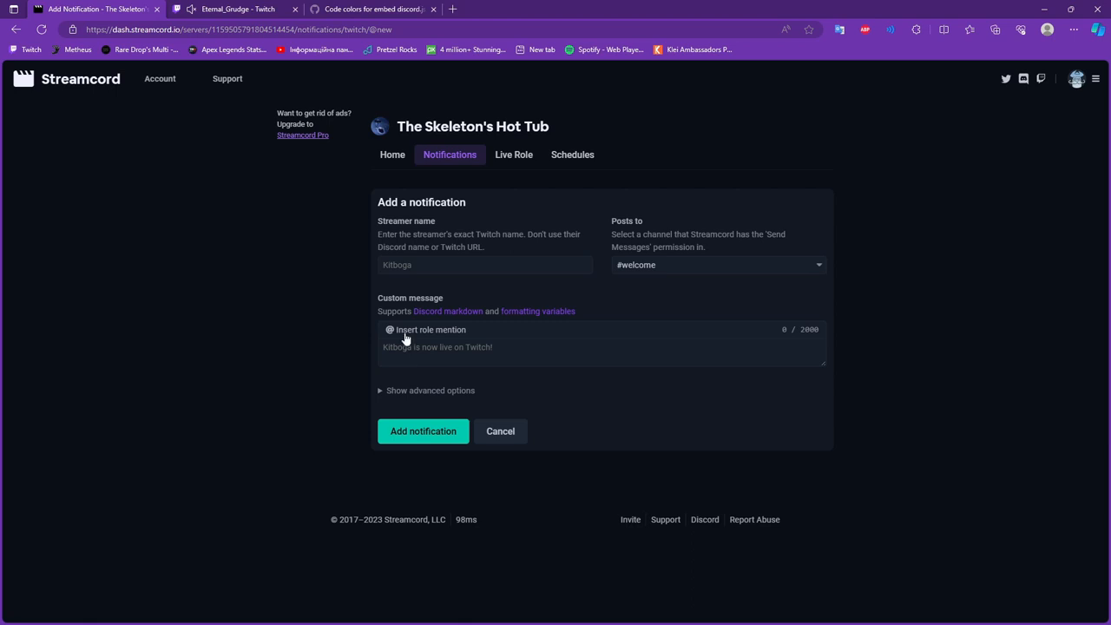
click(424, 330)
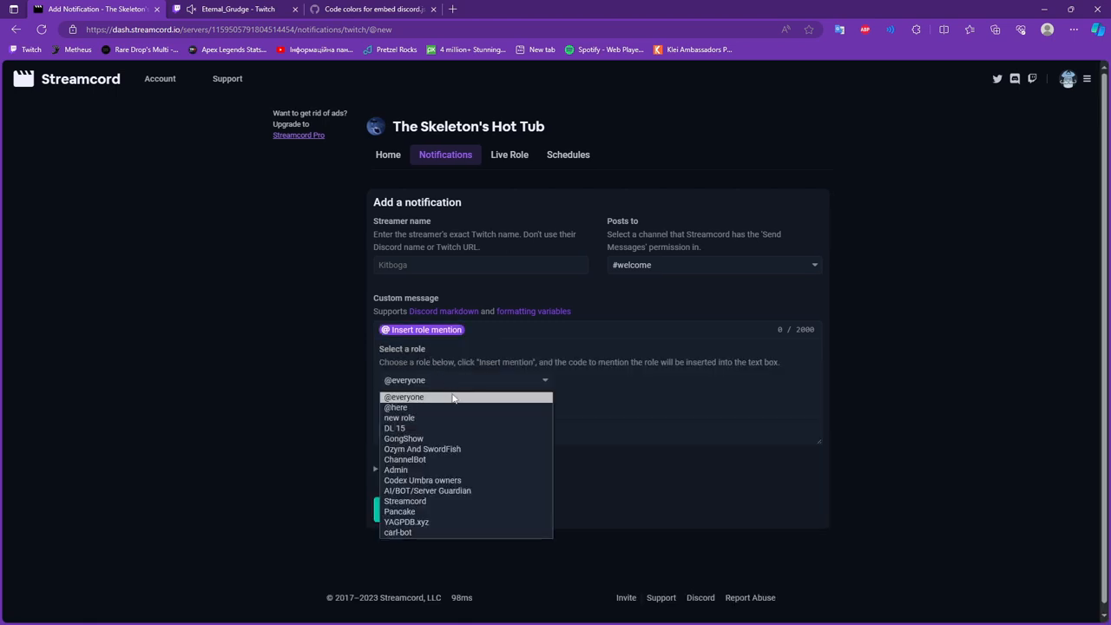
click(404, 396)
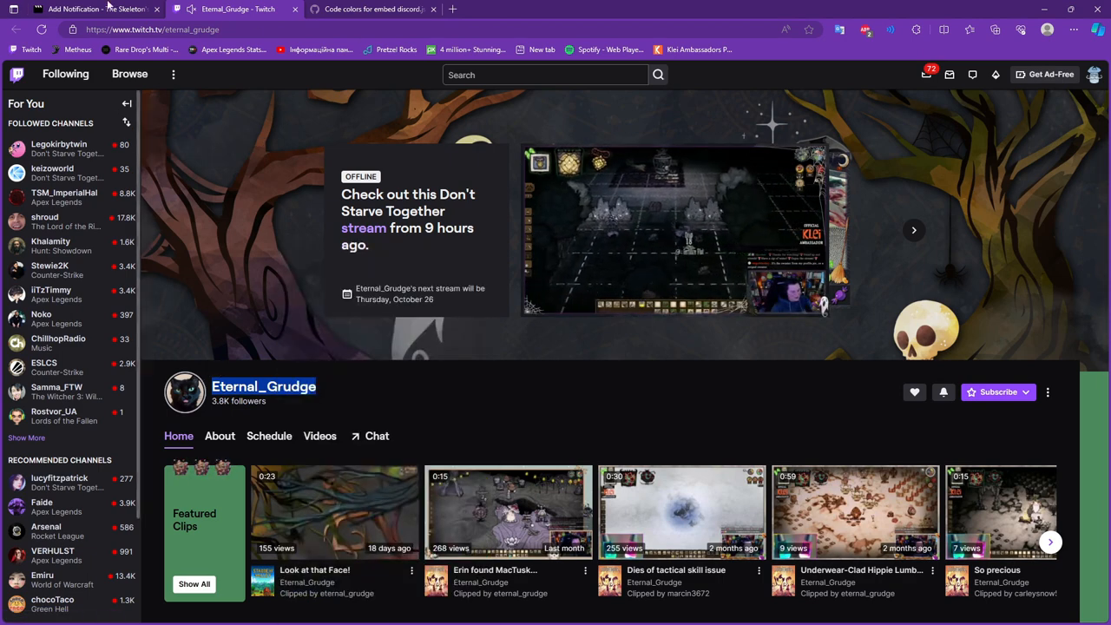
click(95, 8)
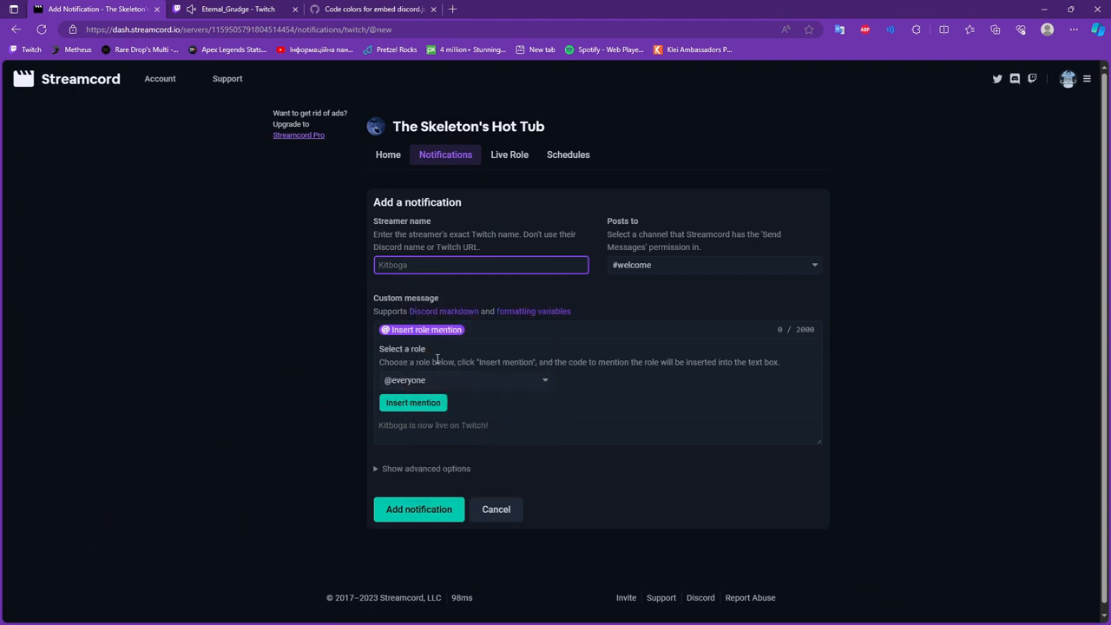
click(711, 264)
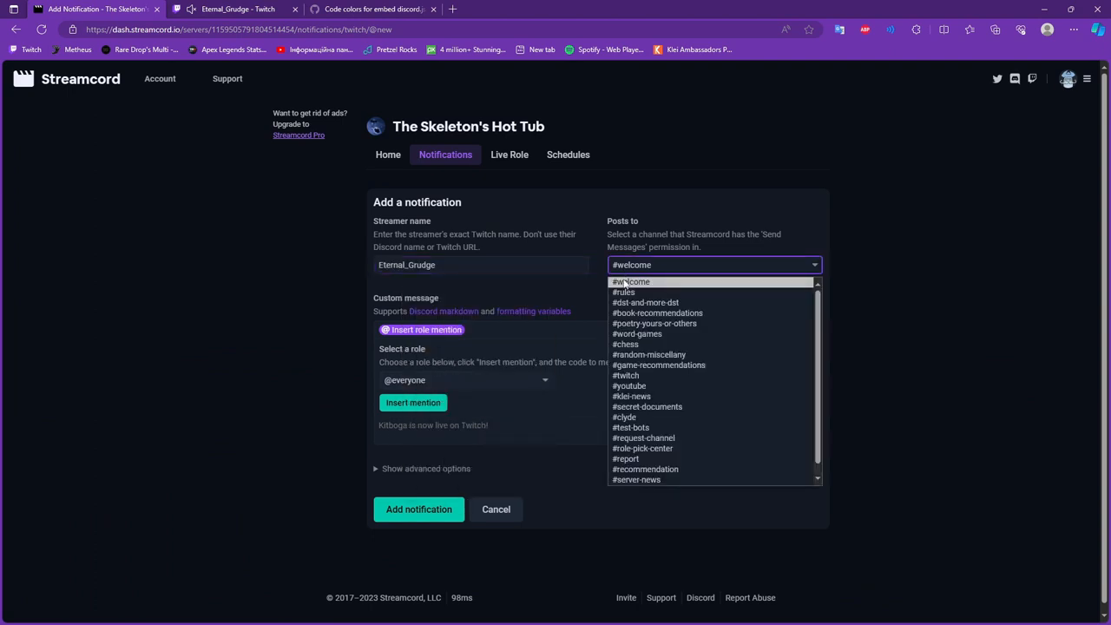
mouse_move(628, 386)
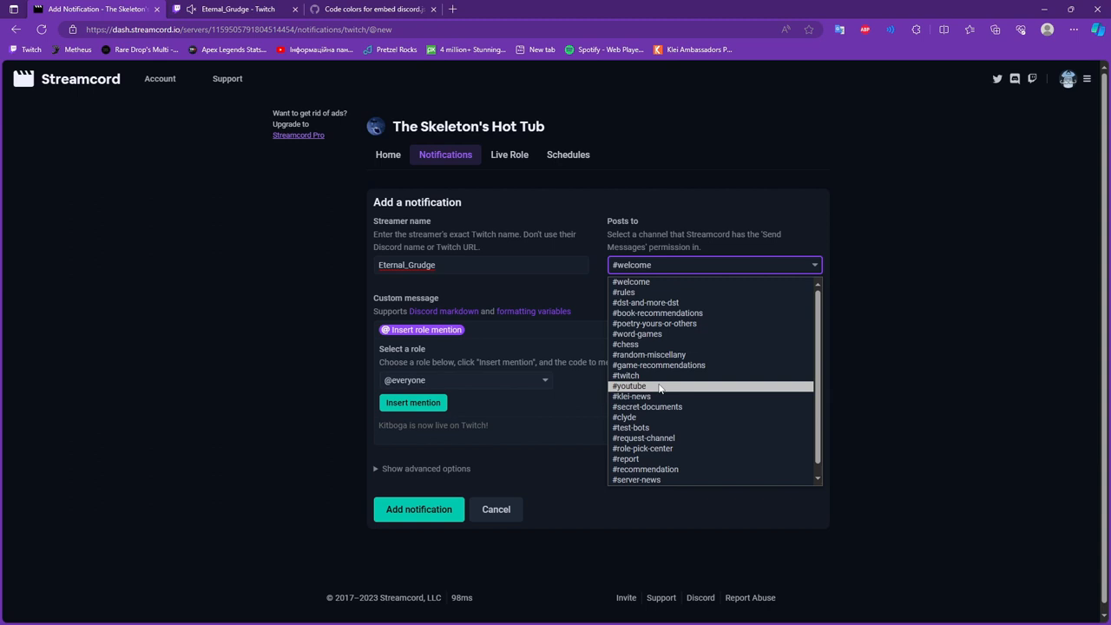
mouse_move(635, 333)
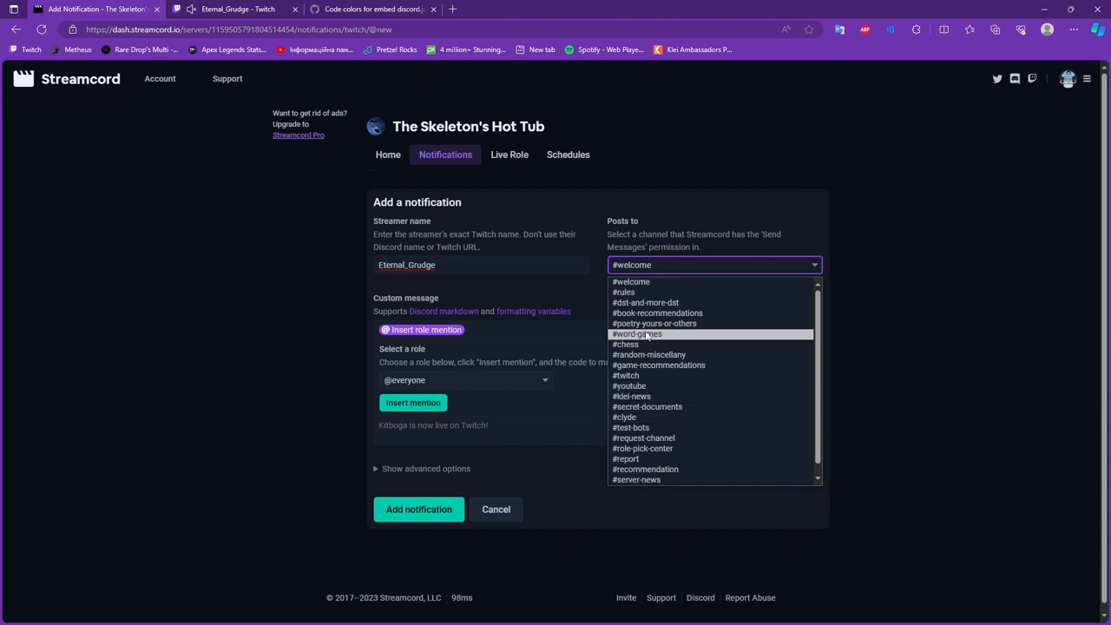
click(625, 375)
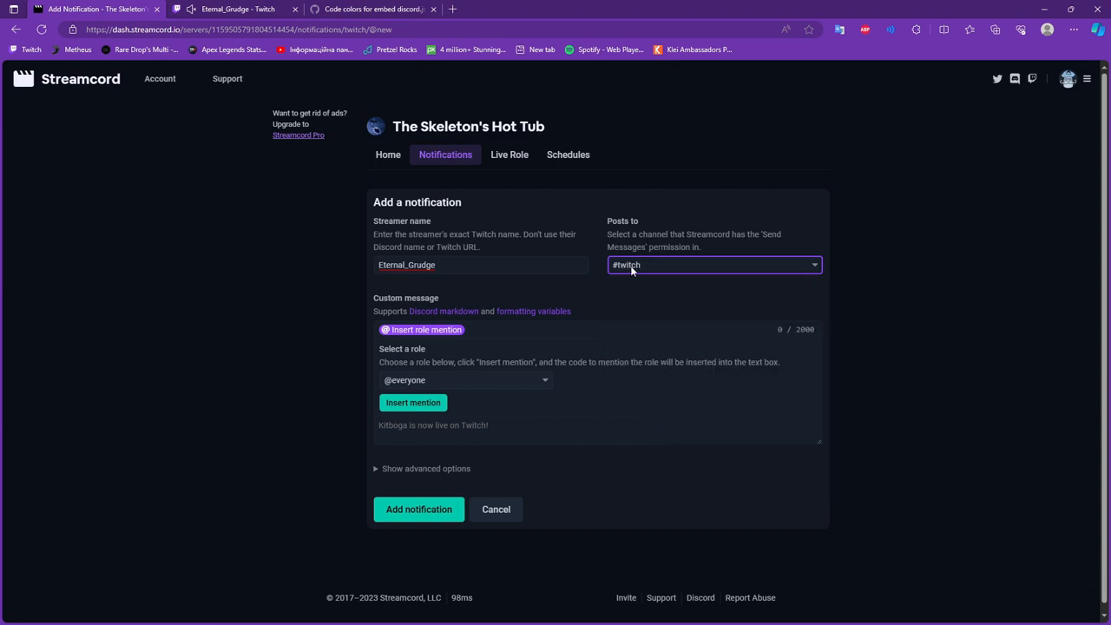
mouse_move(680, 292)
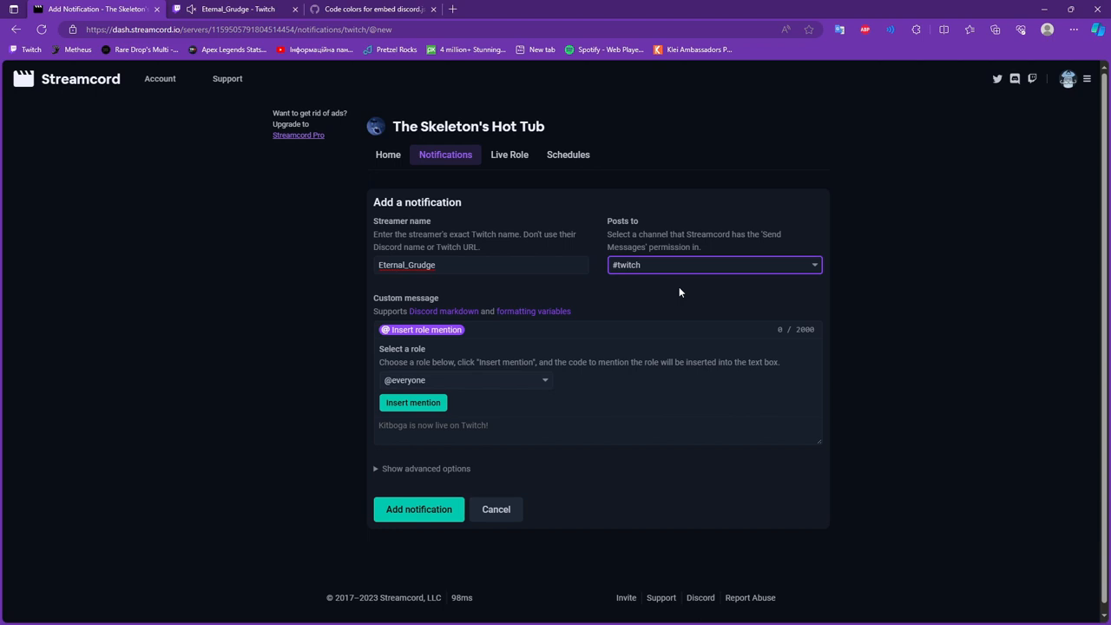
mouse_move(512, 362)
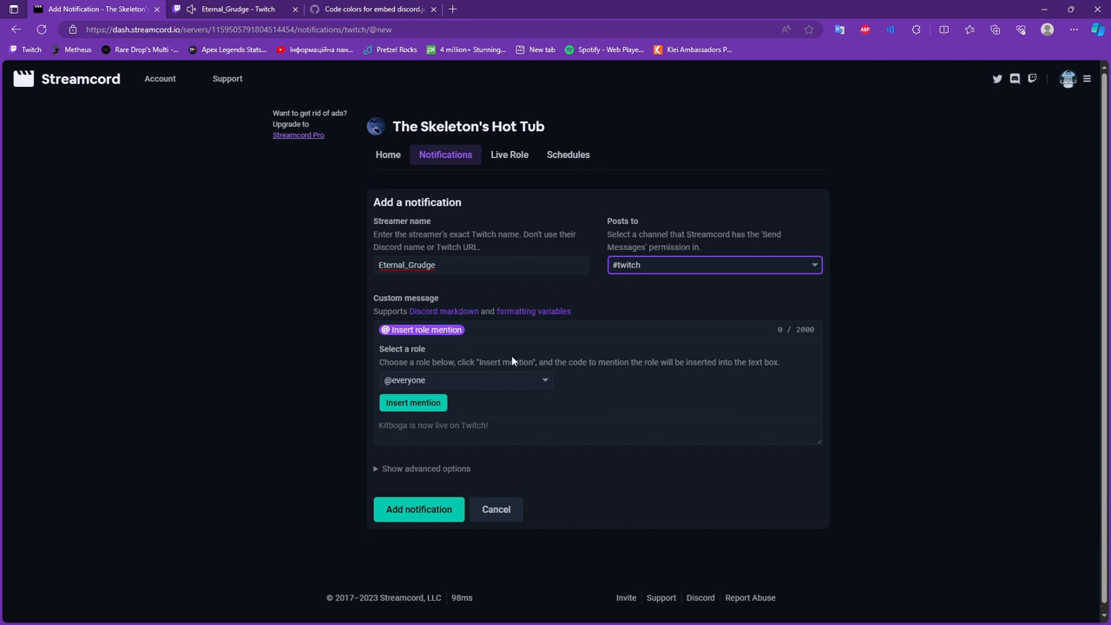
mouse_move(391, 340)
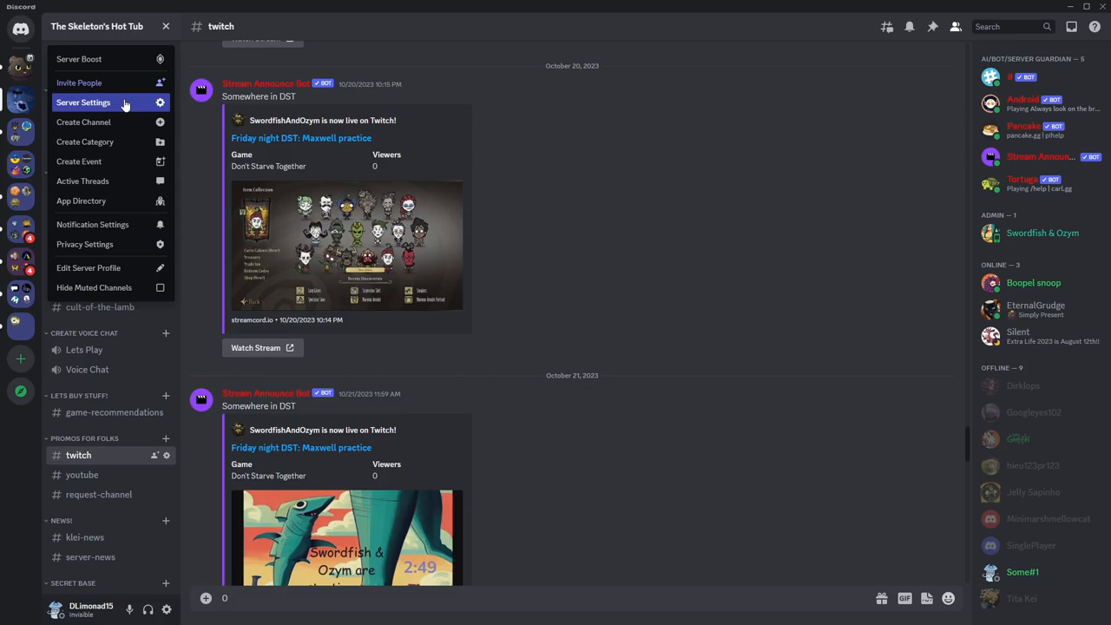
Create a server role named Eternal_Grudge with a red colour in Server Settings > Roles.
click(83, 102)
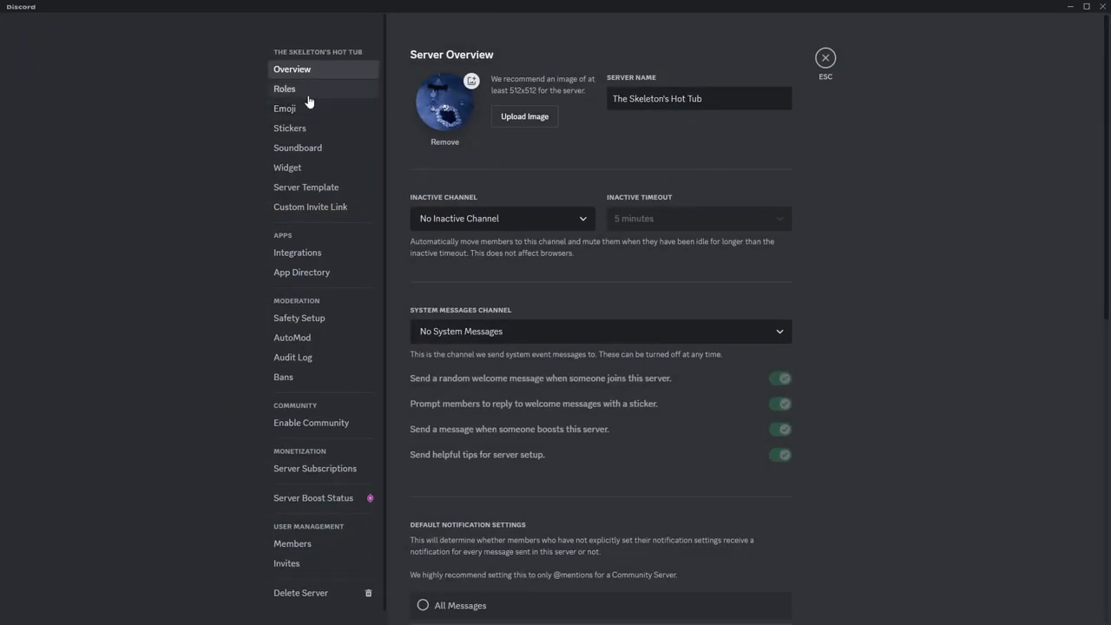
click(285, 89)
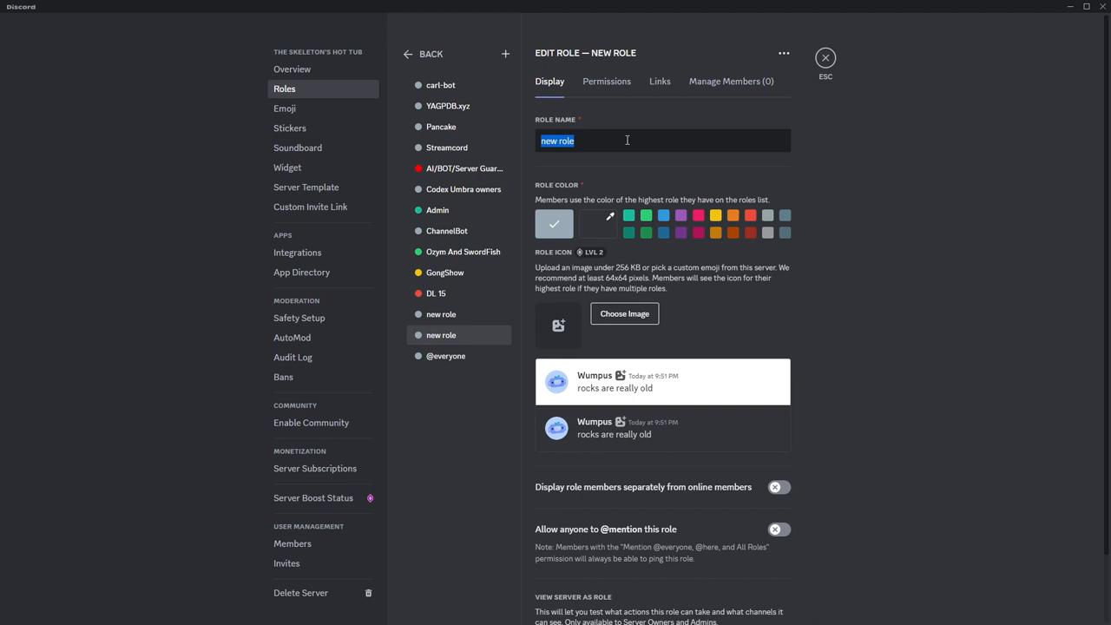
text(Eternal_Grudge)
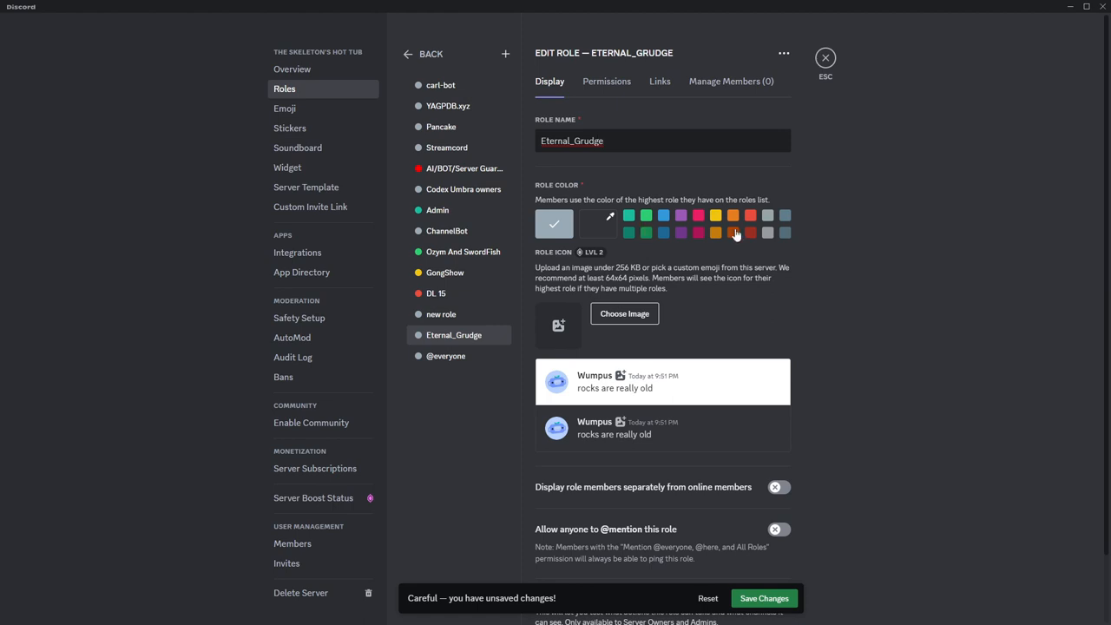
click(750, 215)
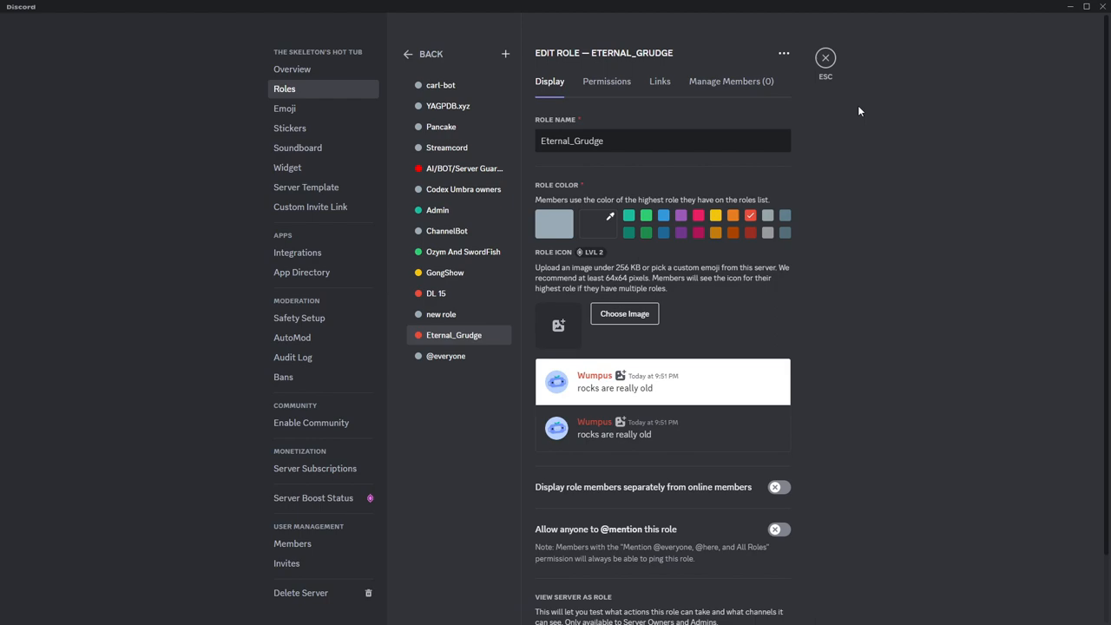
mouse_move(825, 58)
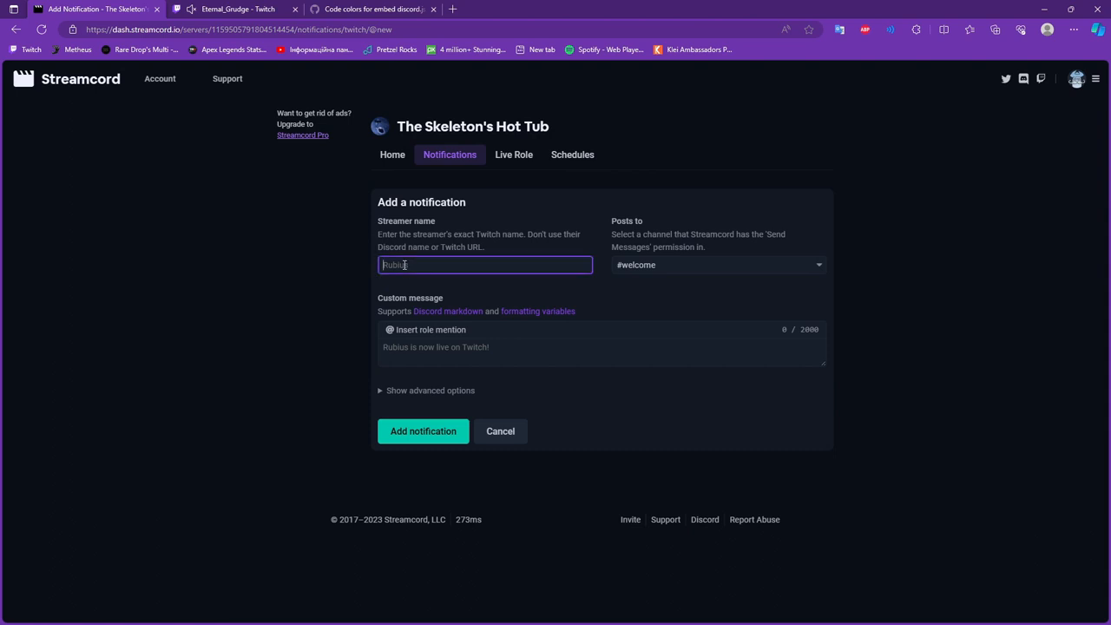
Set the notification to post to the #twitch channel.
click(716, 264)
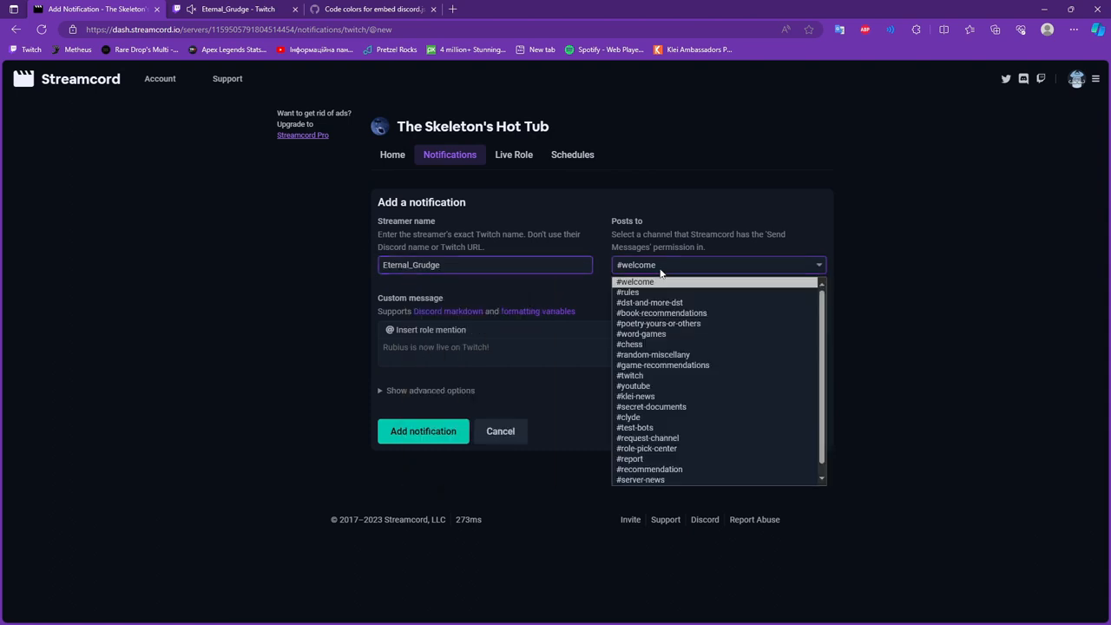
click(630, 376)
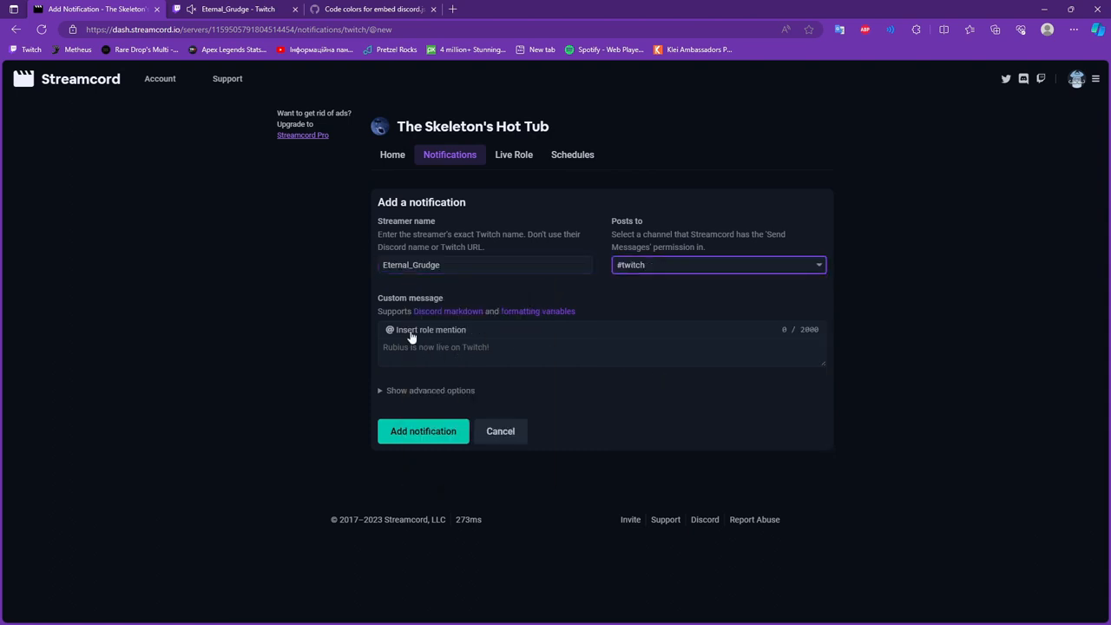
click(434, 347)
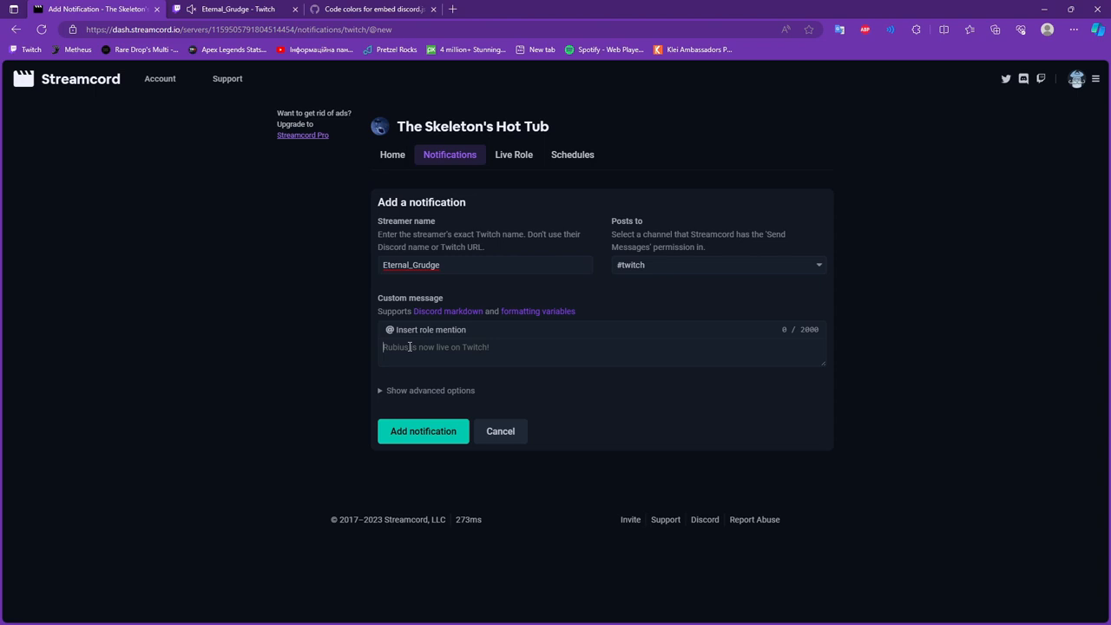
Write the custom message "Im alive, I need more people here :) can you help?".
text(Im)
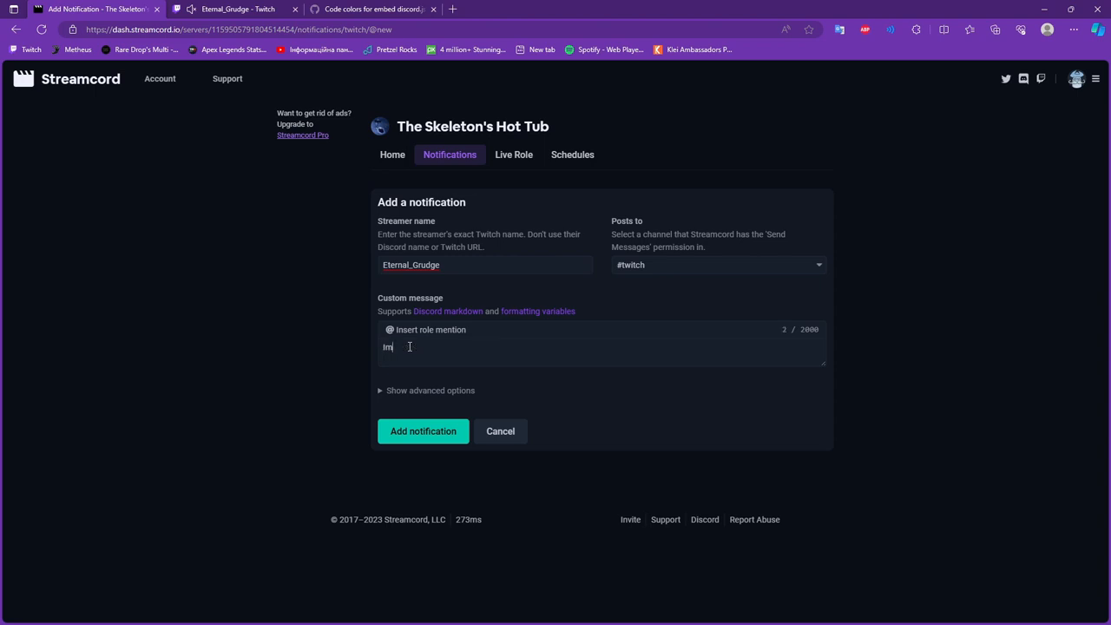
text(all)
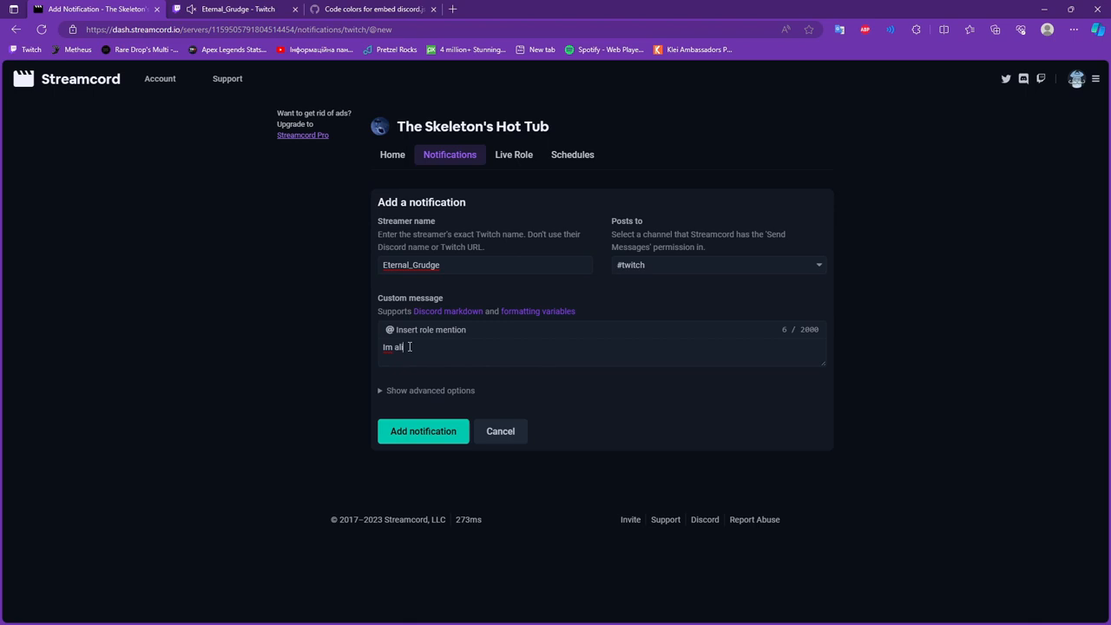
text(ive, i need)
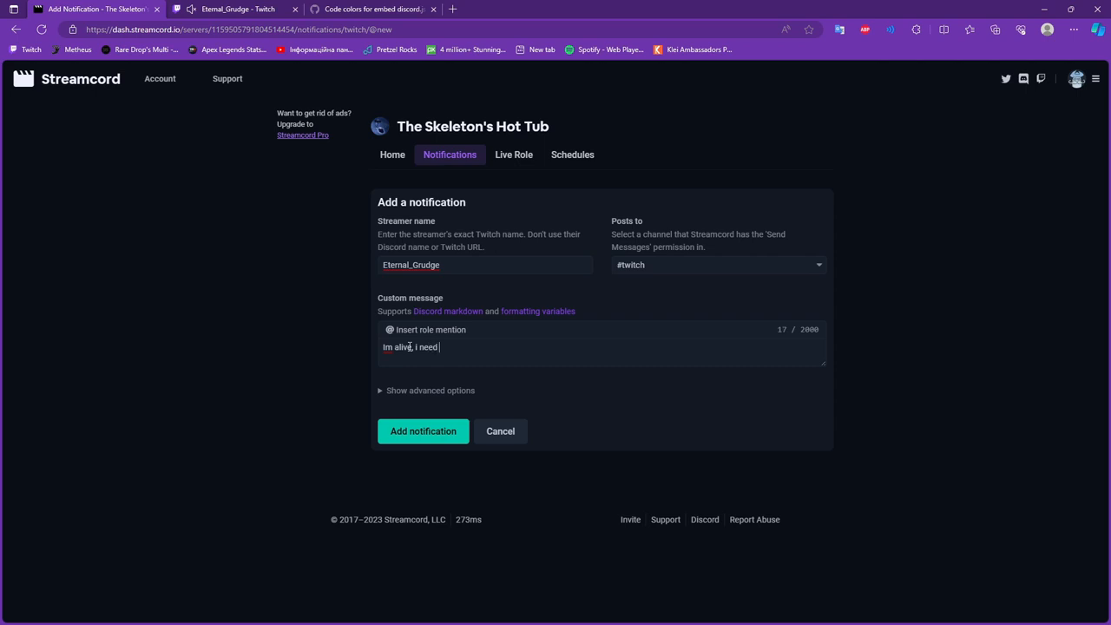
text(more people)
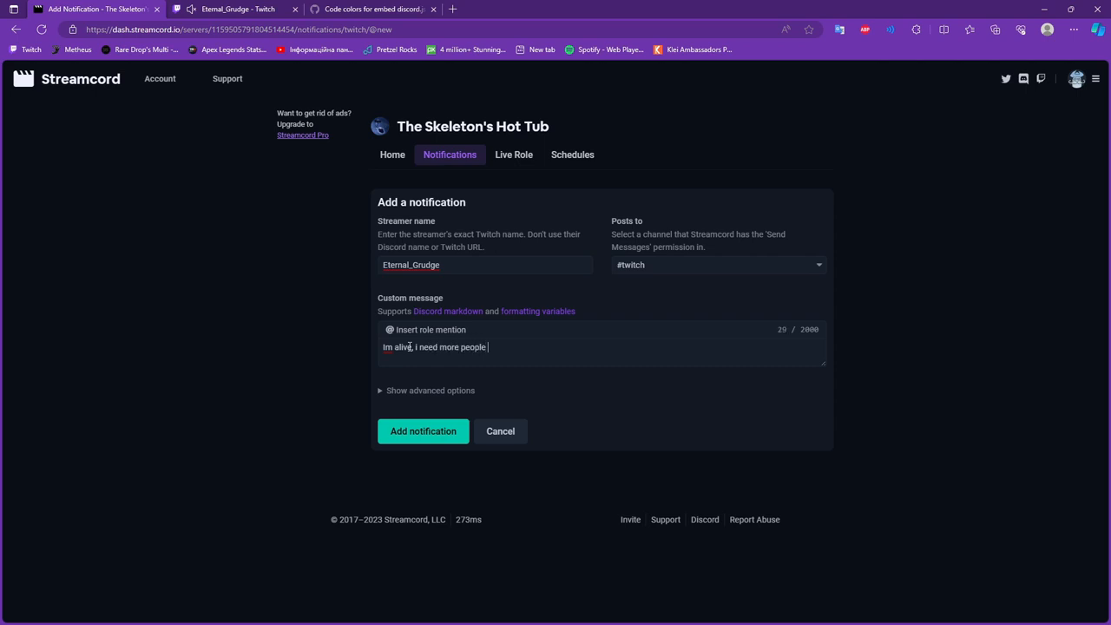
text(here)
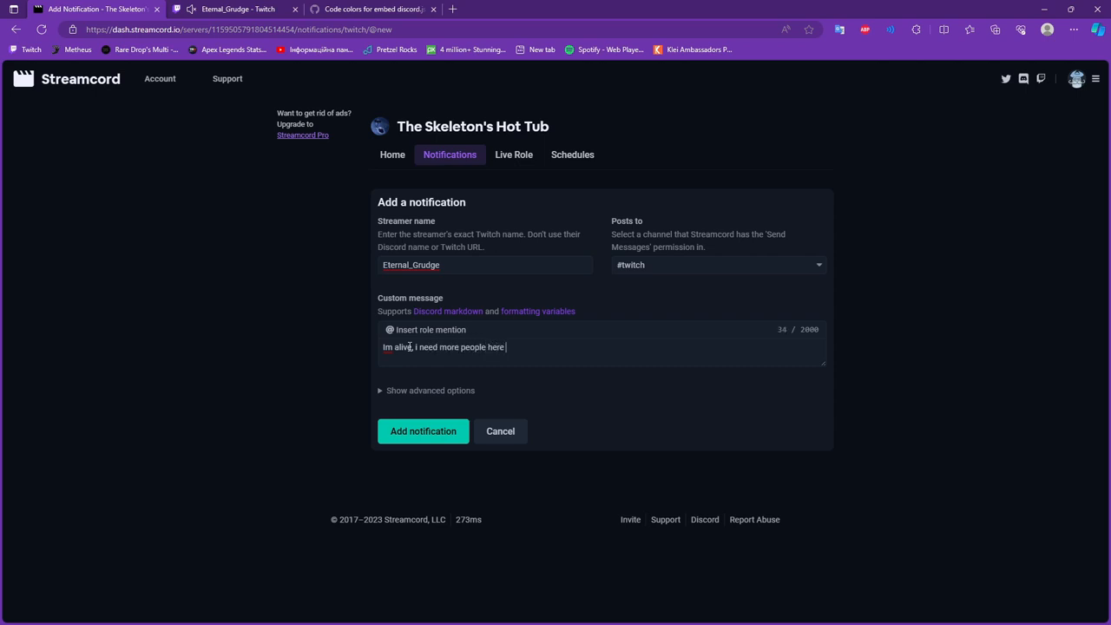
text(:))
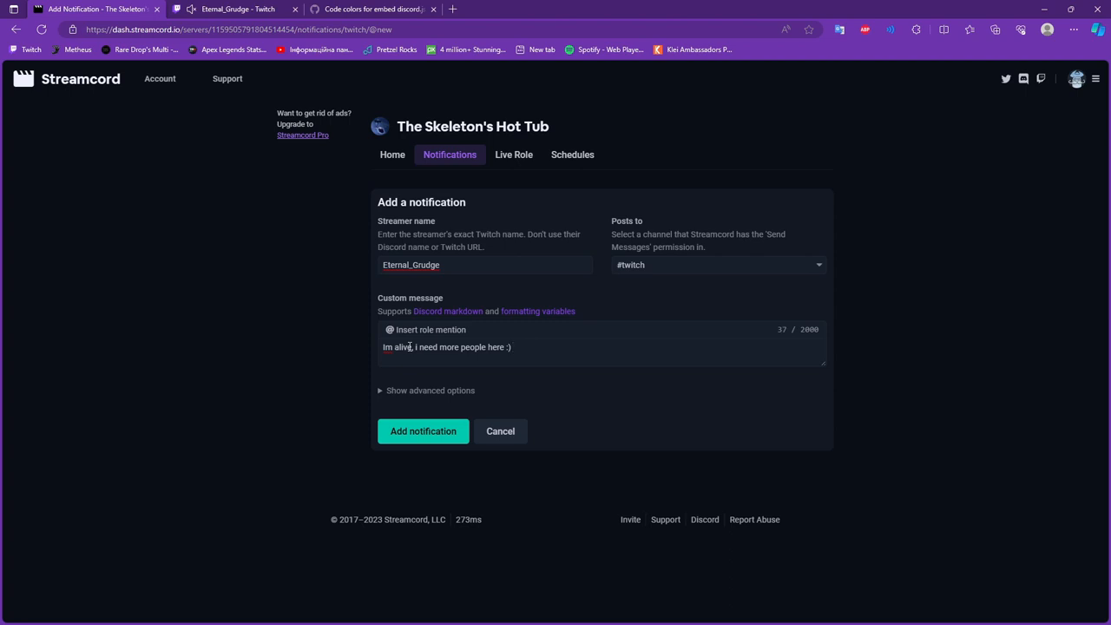
text(can yu)
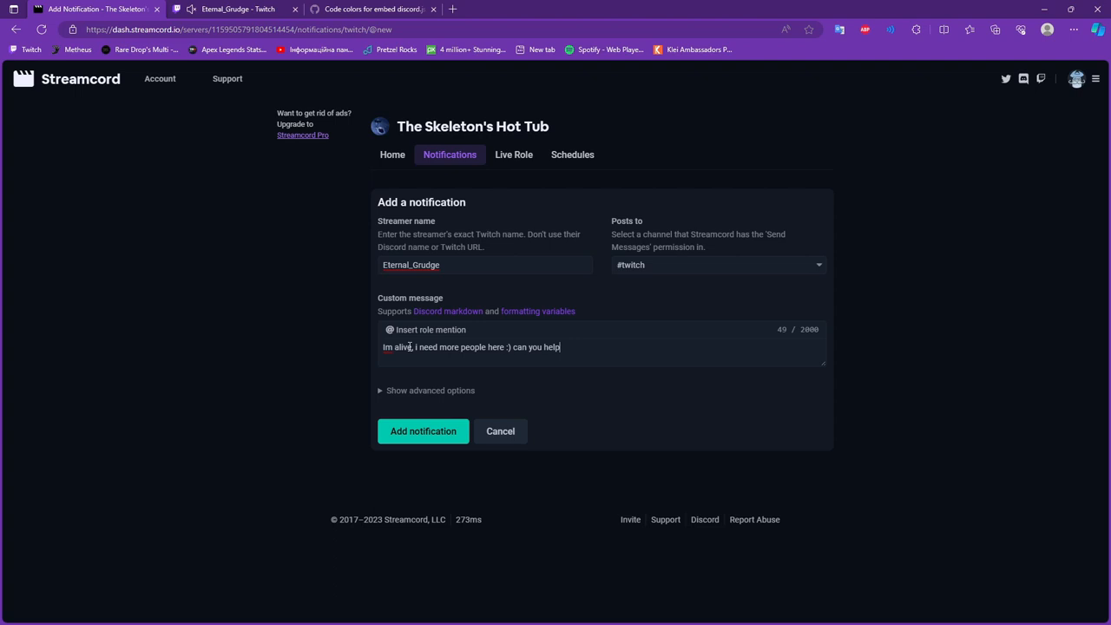
text(?)
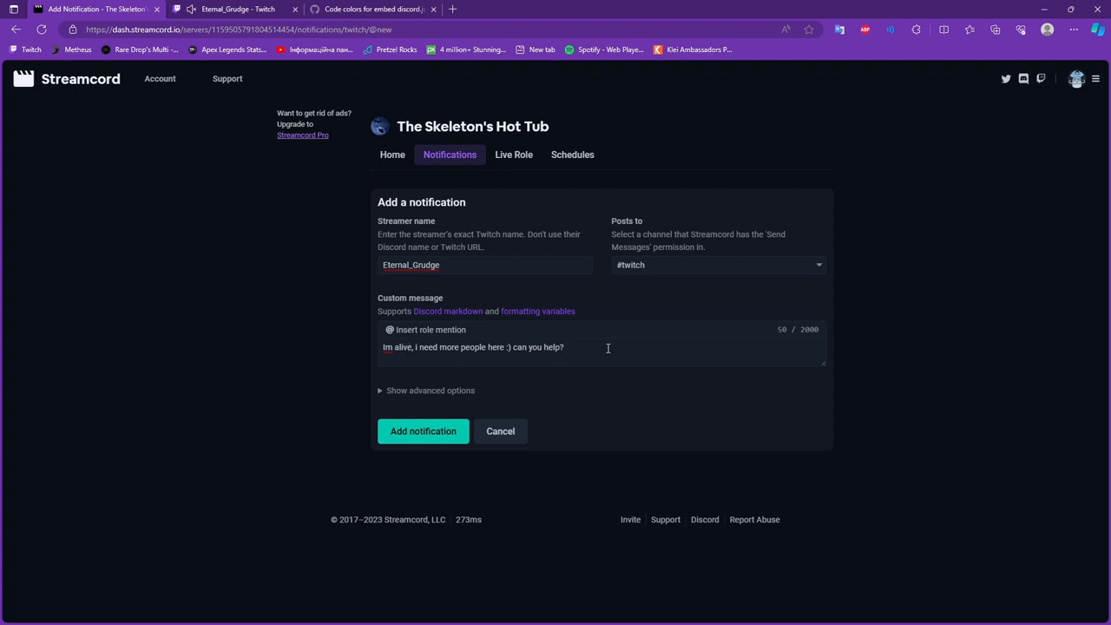
mouse_move(434, 330)
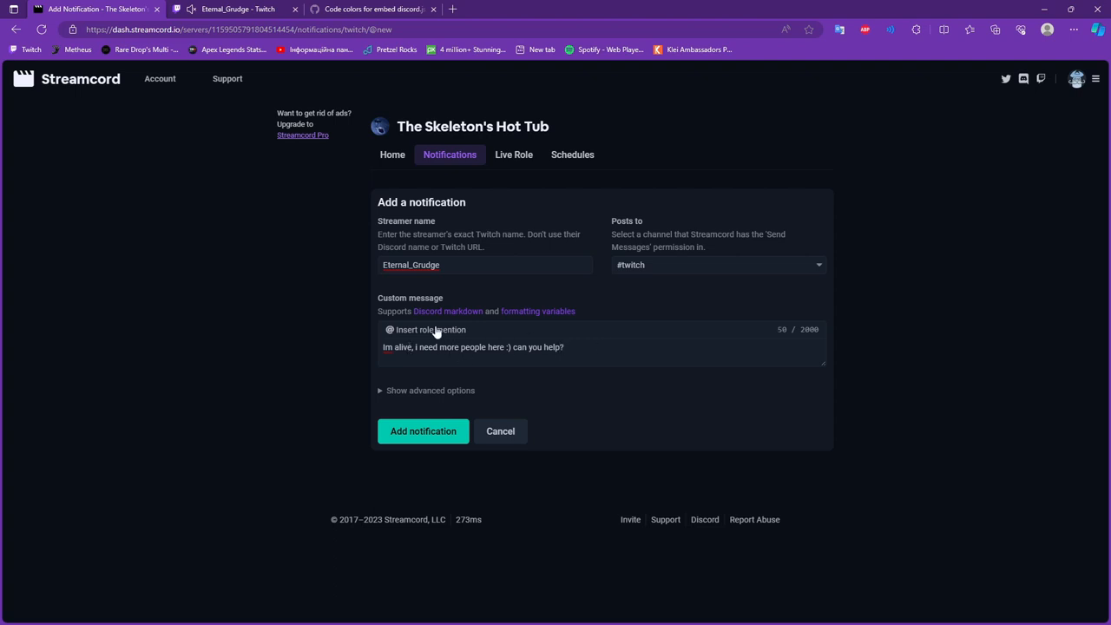
Insert a mention of the Eternal_Grudge role at the end of the custom message.
click(426, 330)
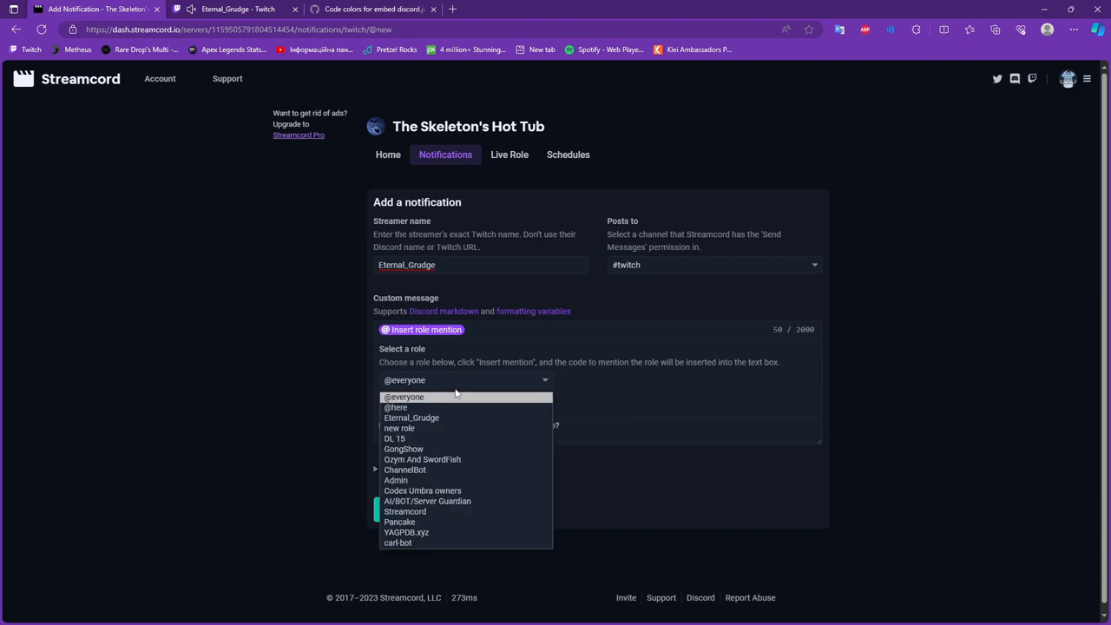
click(412, 417)
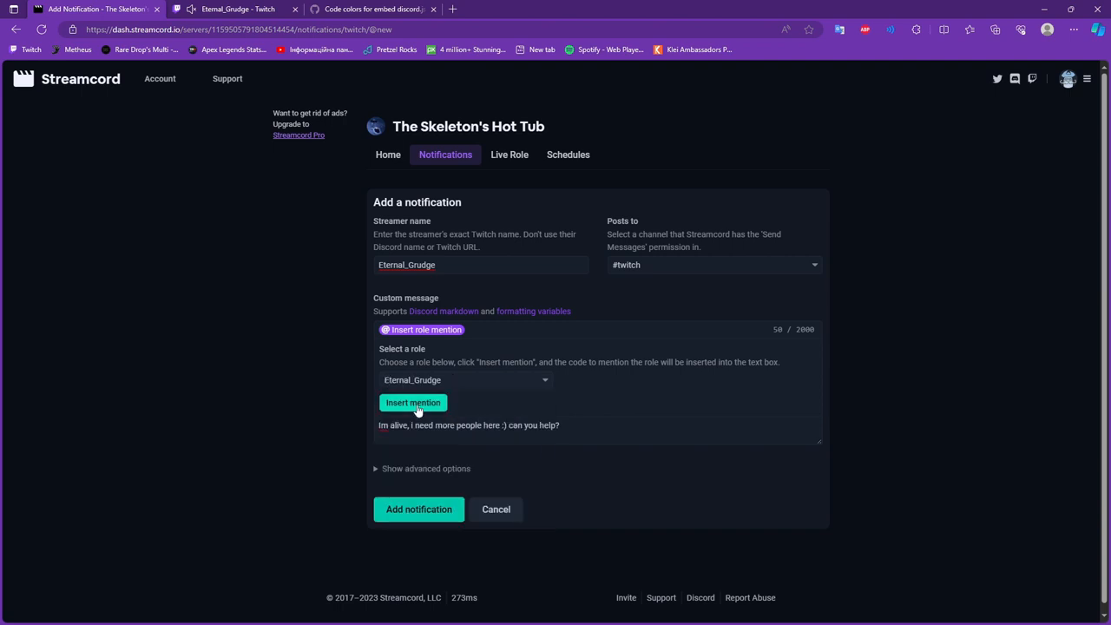
click(413, 403)
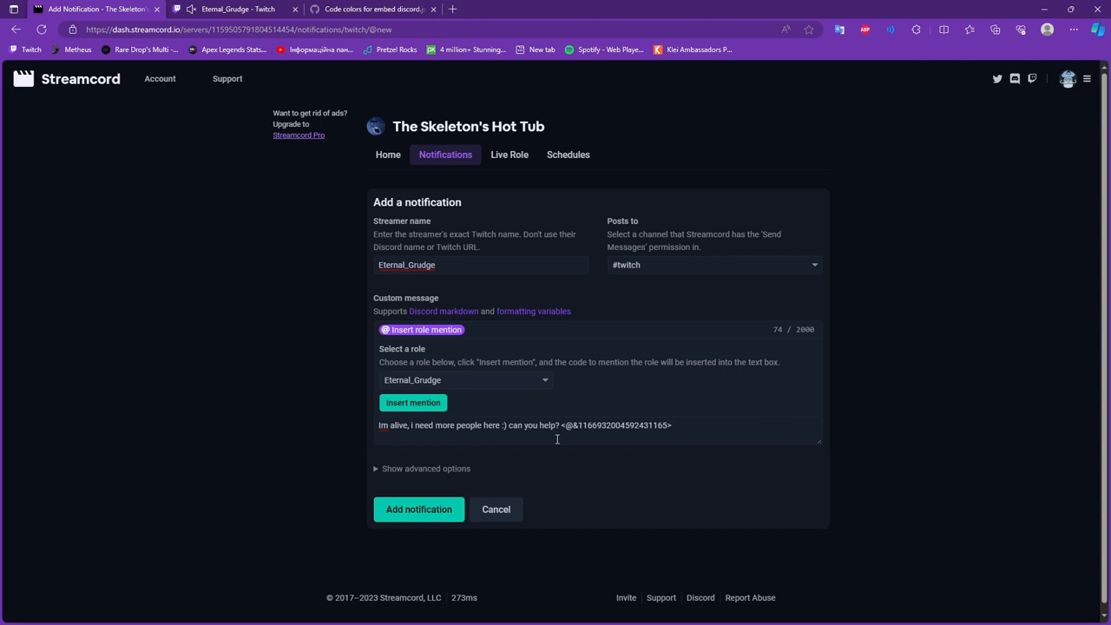
mouse_move(476, 460)
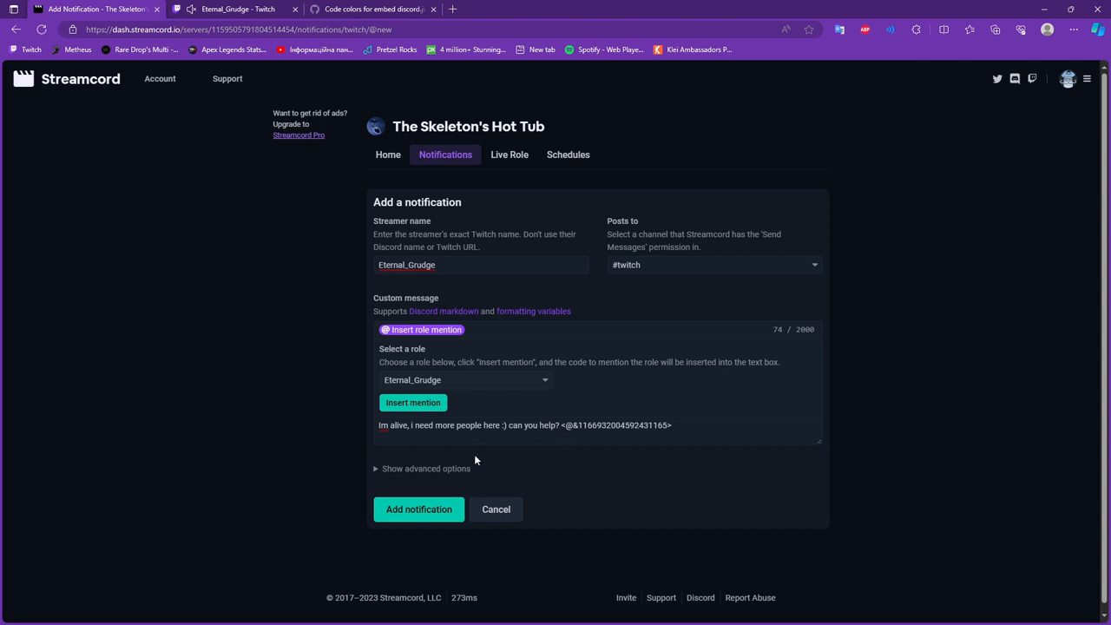
Expand the advanced options to the Embed color (HEX) field and bring up the Discord colour code Gist.
click(425, 469)
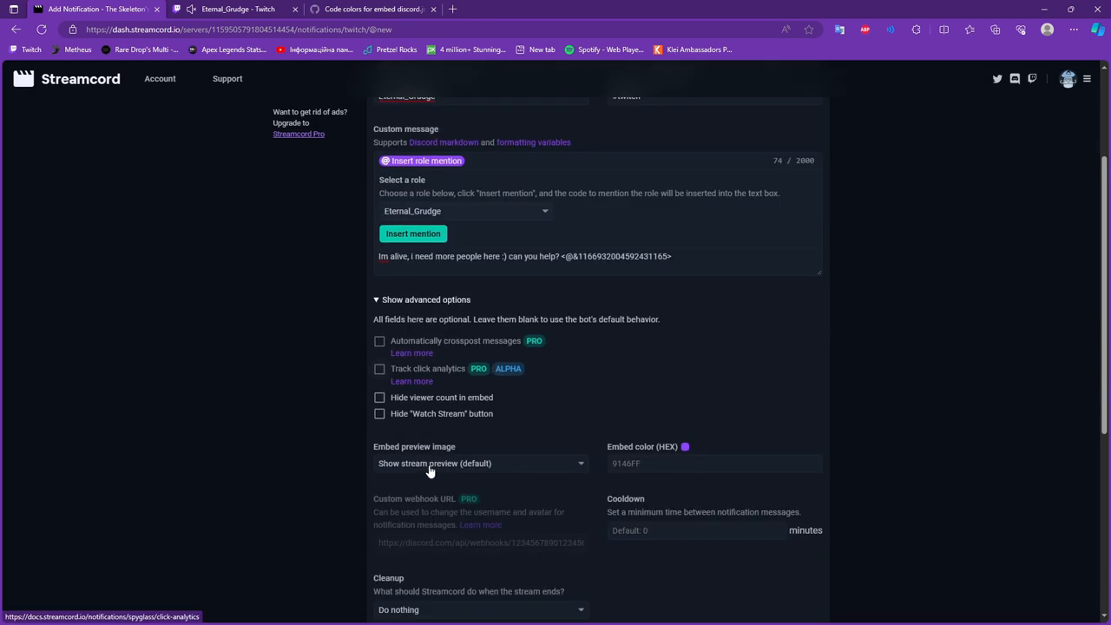
mouse_move(675, 383)
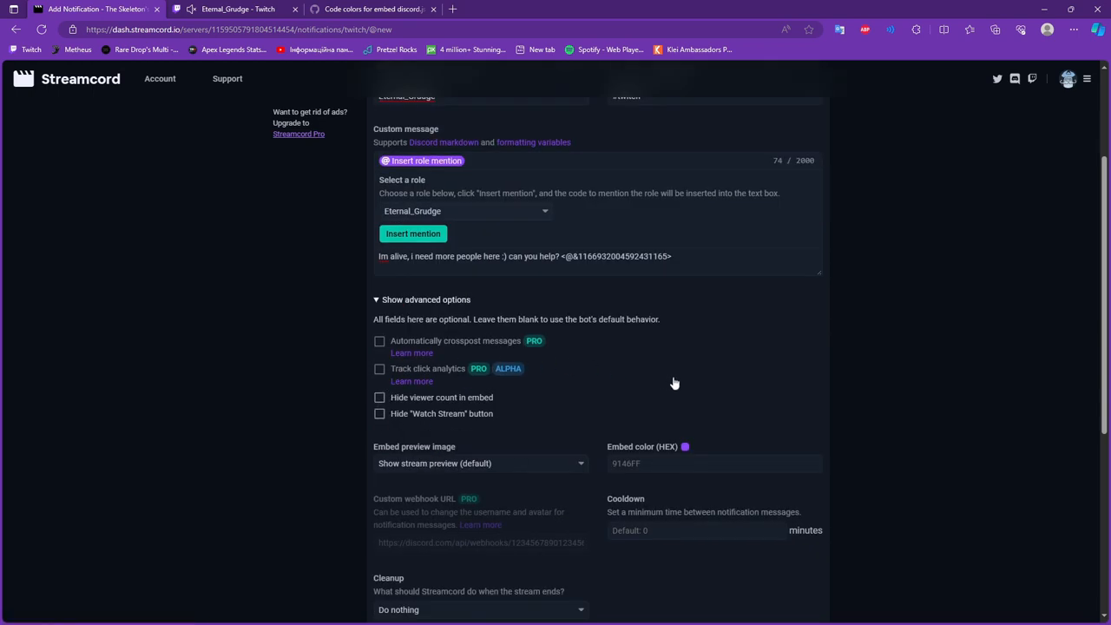
scroll(down, 3)
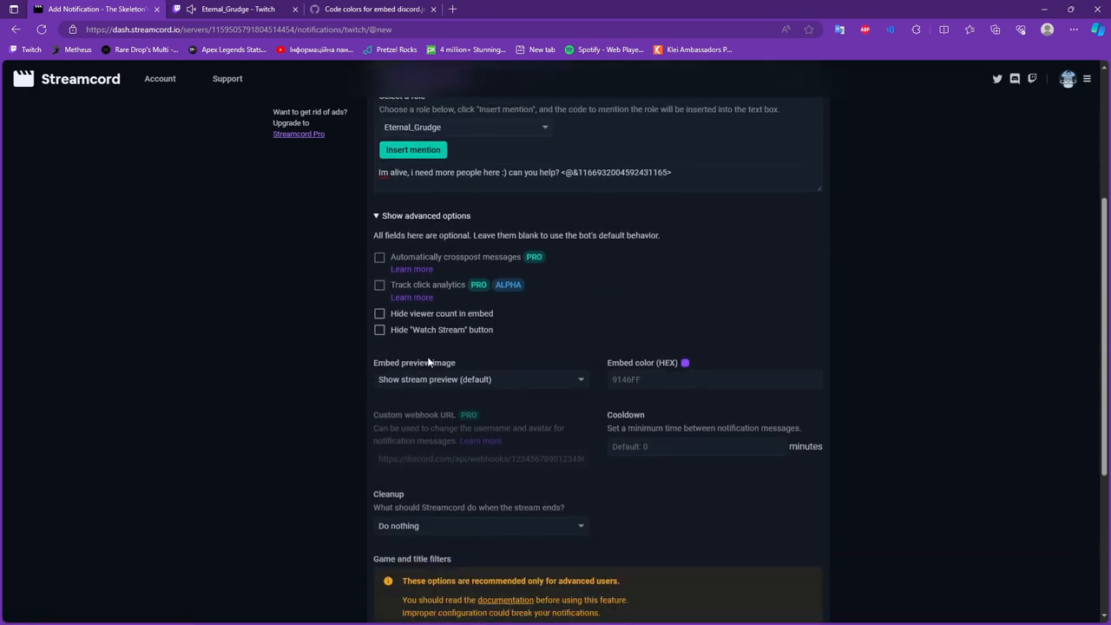
click(479, 379)
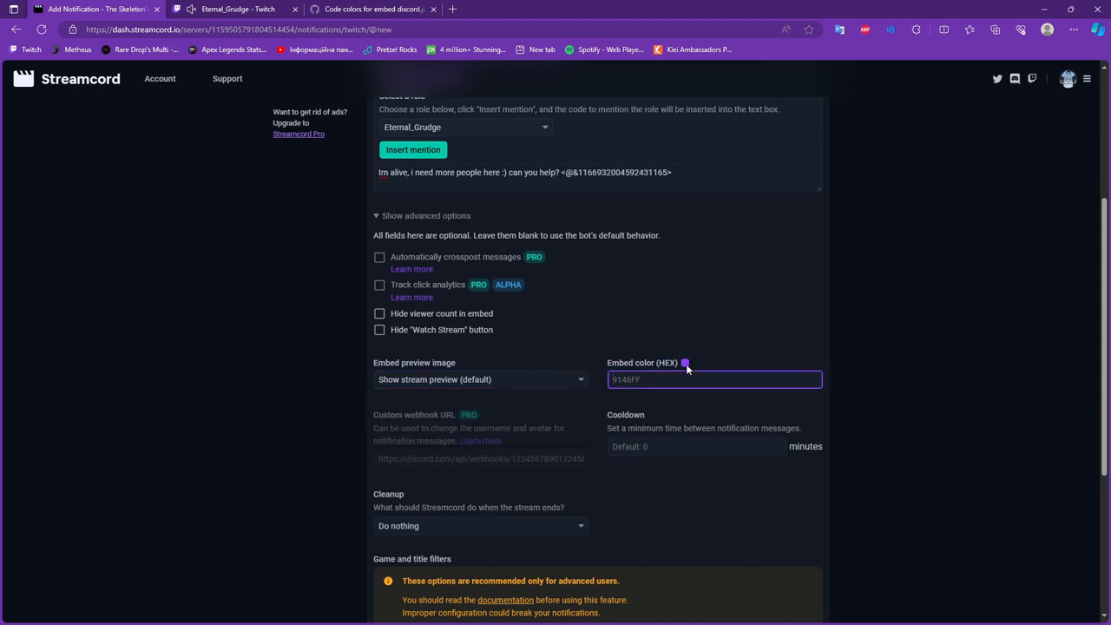
click(374, 9)
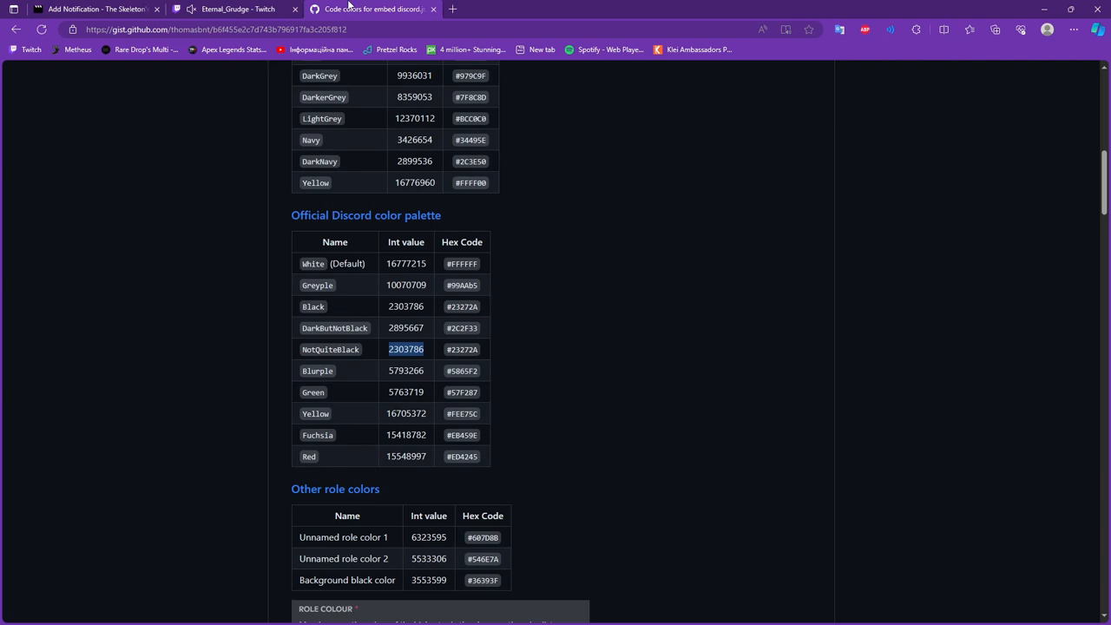
Copy the Fuchsia colour value from the Gist into the embed colour field.
scroll(up, 3)
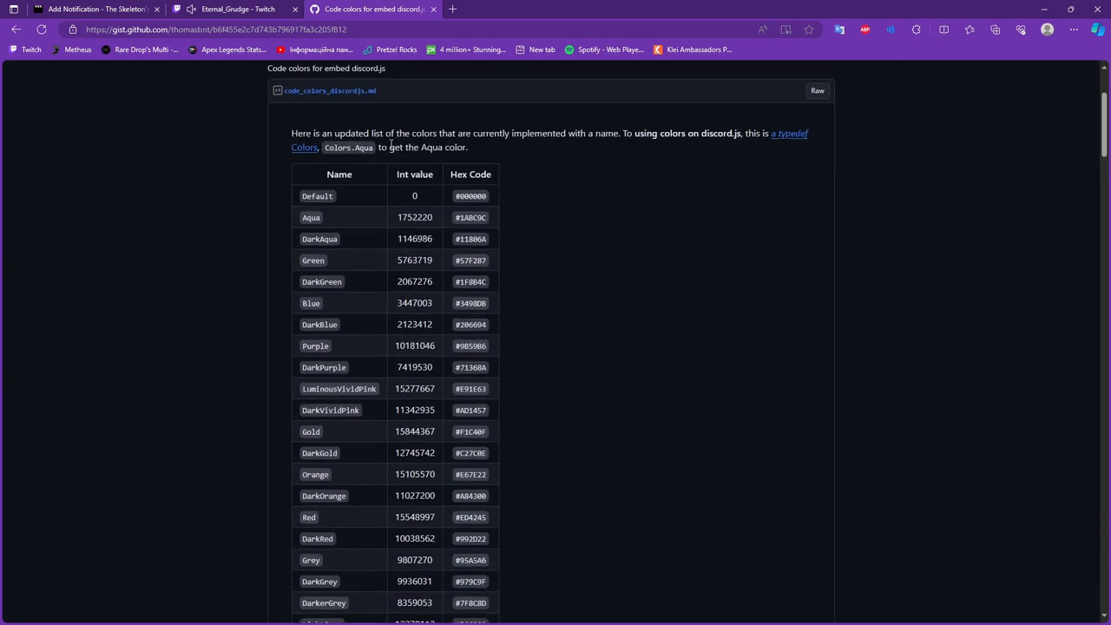
scroll(down, 3)
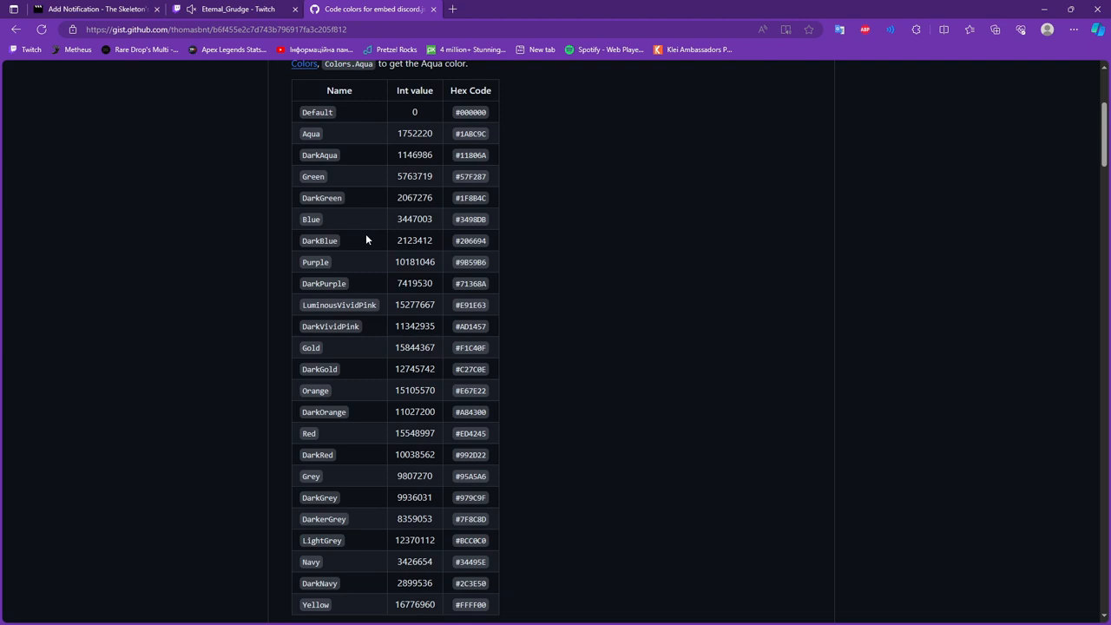
scroll(down, 3)
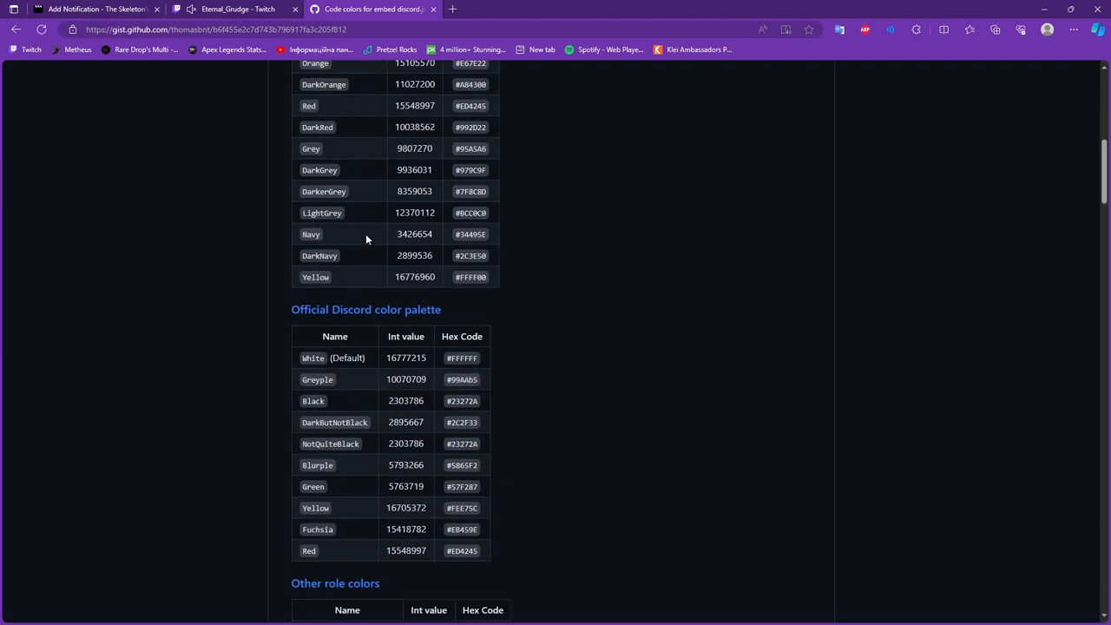
scroll(down, 3)
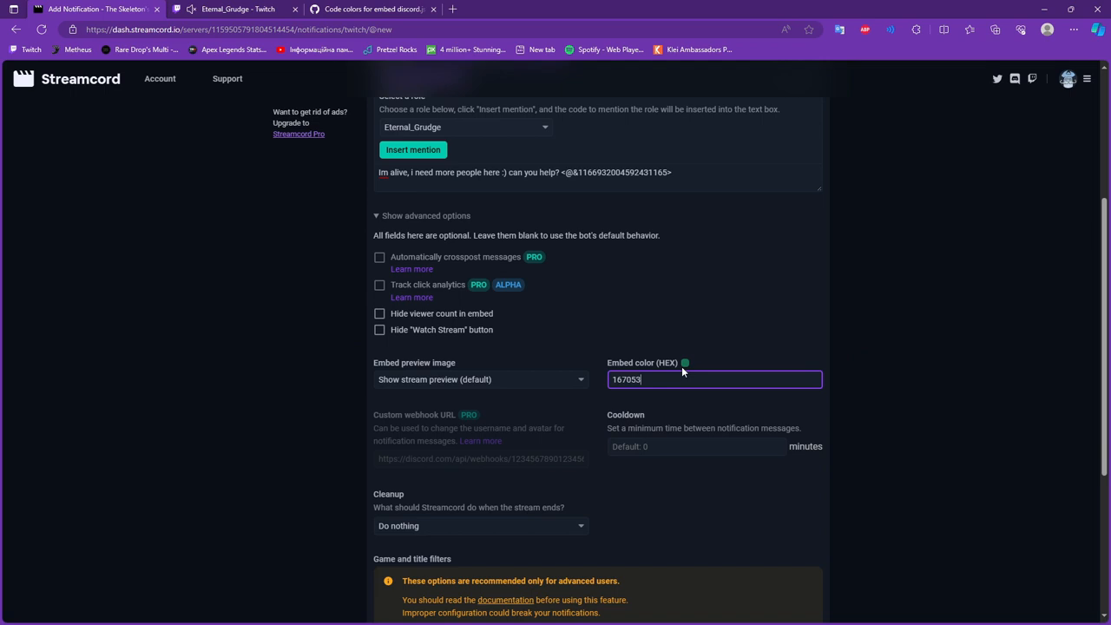
click(374, 9)
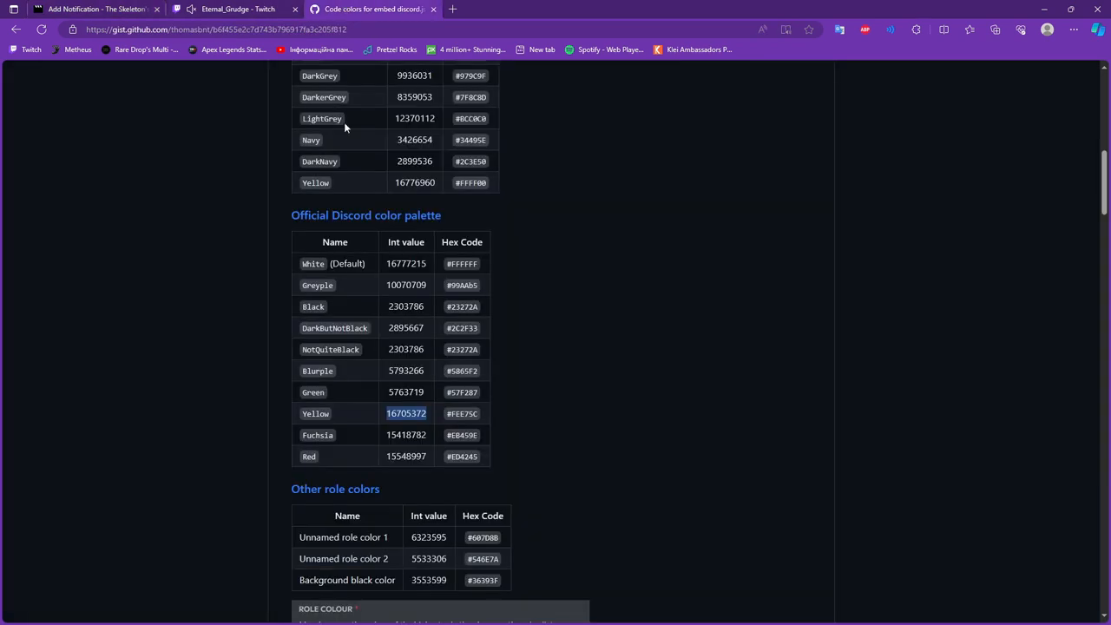
double_click(406, 434)
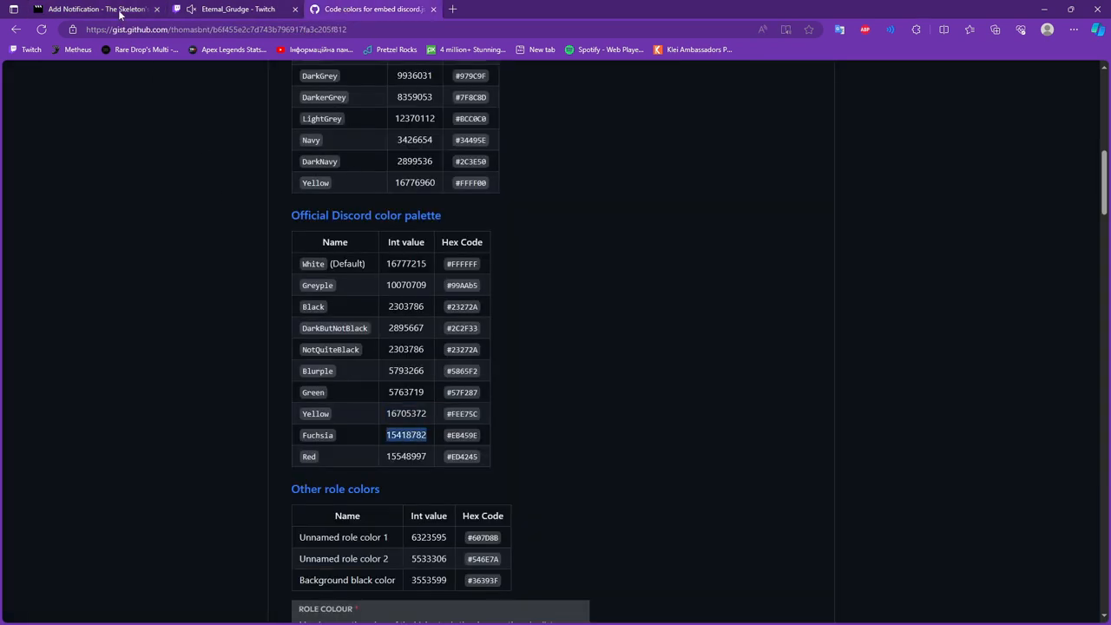
click(96, 9)
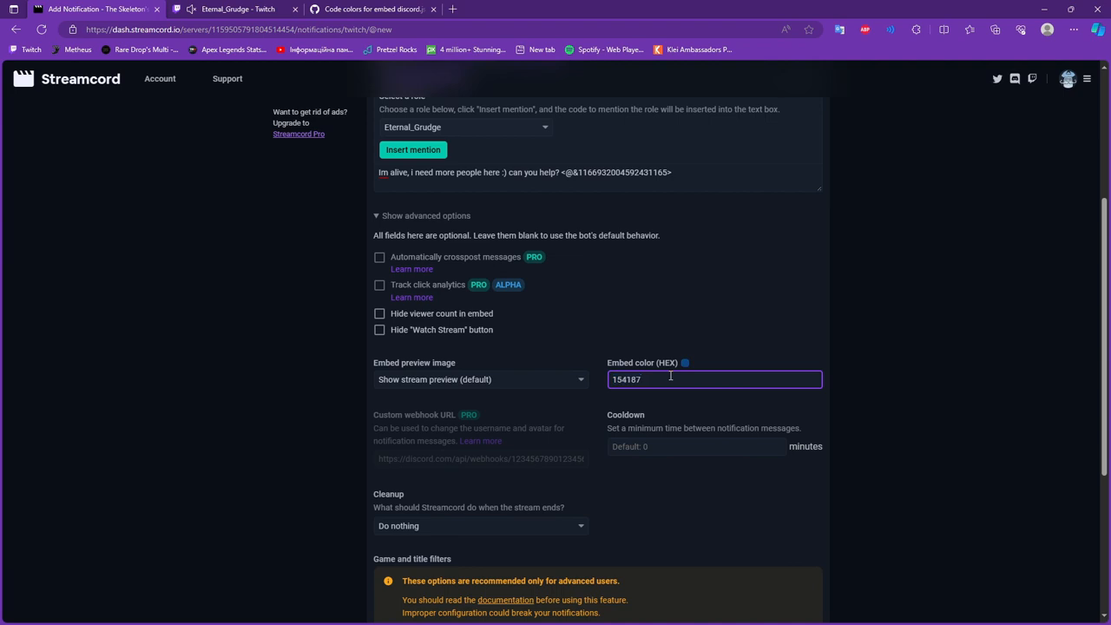
Replace it with the Red colour value copied from the Gist.
click(373, 9)
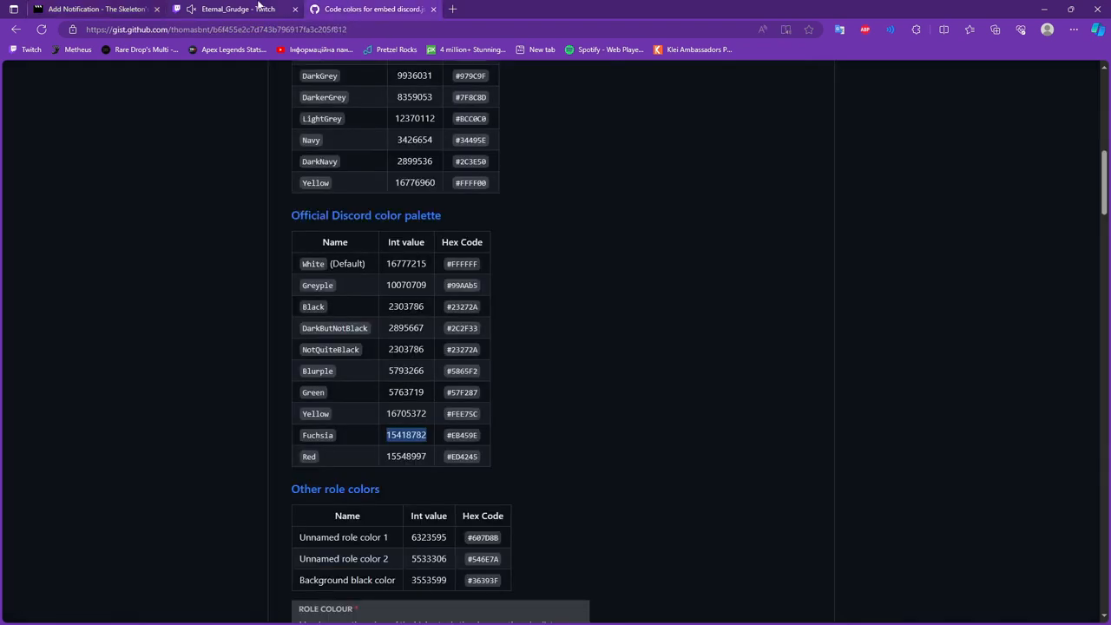
double_click(406, 455)
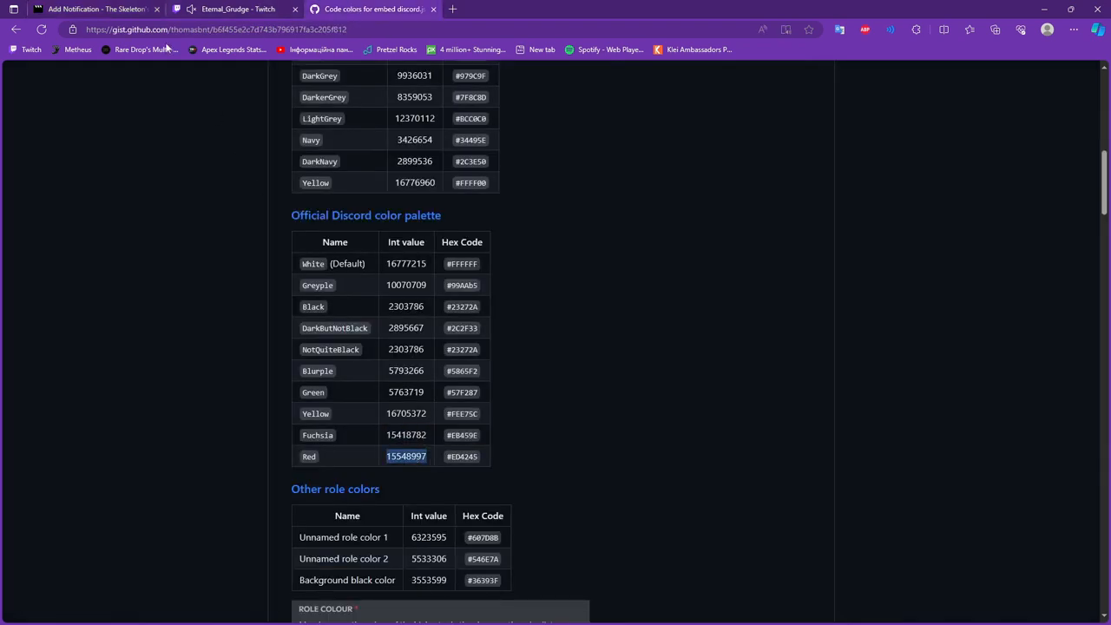
click(95, 10)
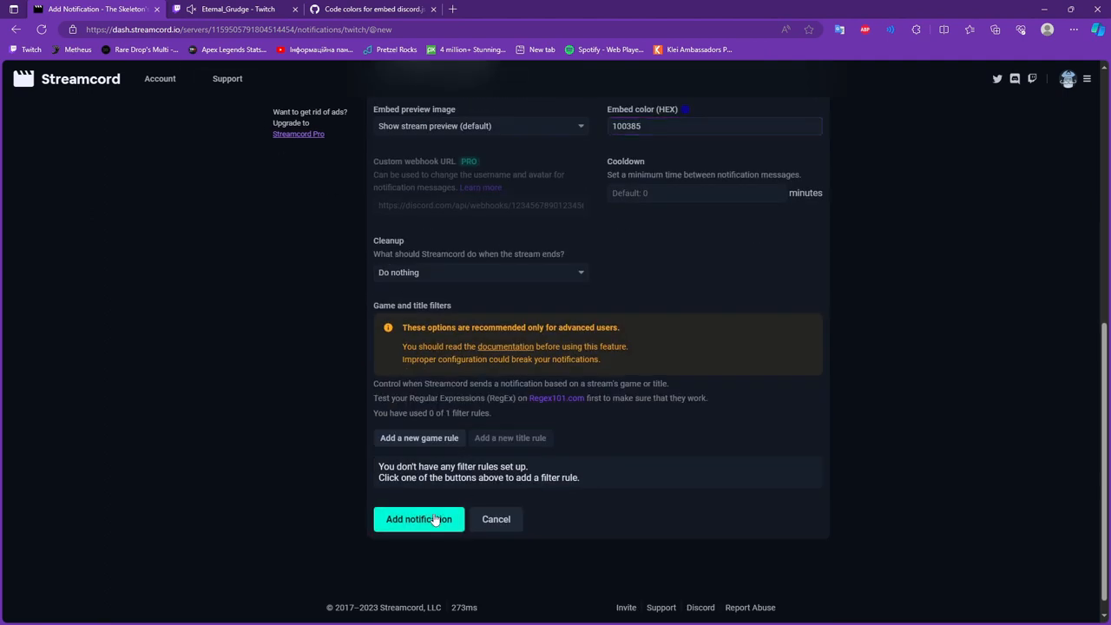
Save the Eternal_Grudge Twitch live notification, making four notifications for the server.
click(419, 519)
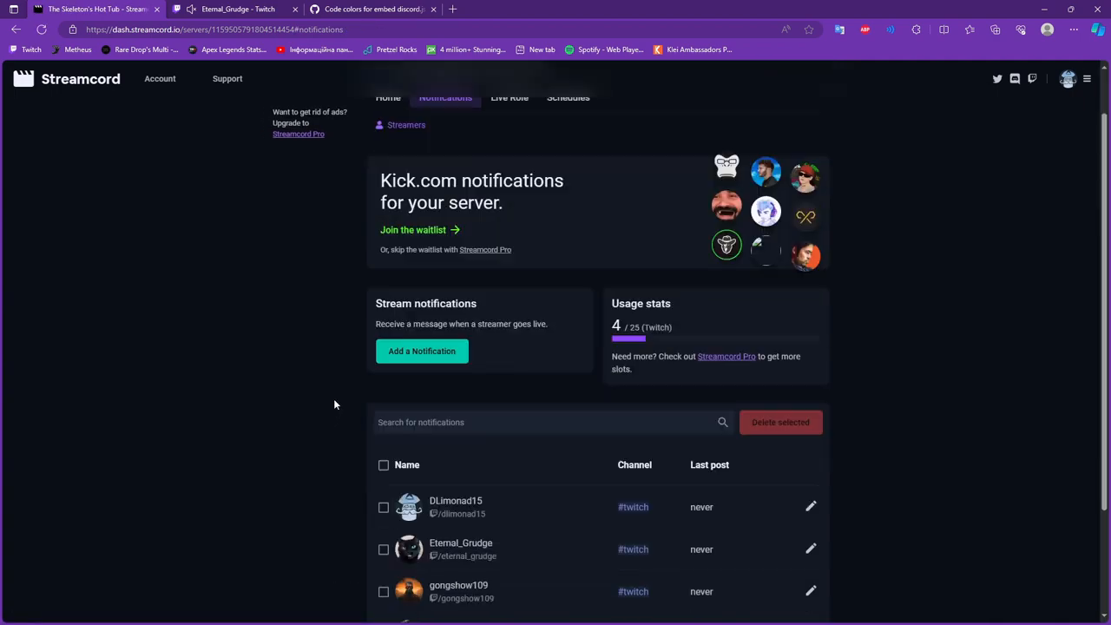
scroll(down, 3)
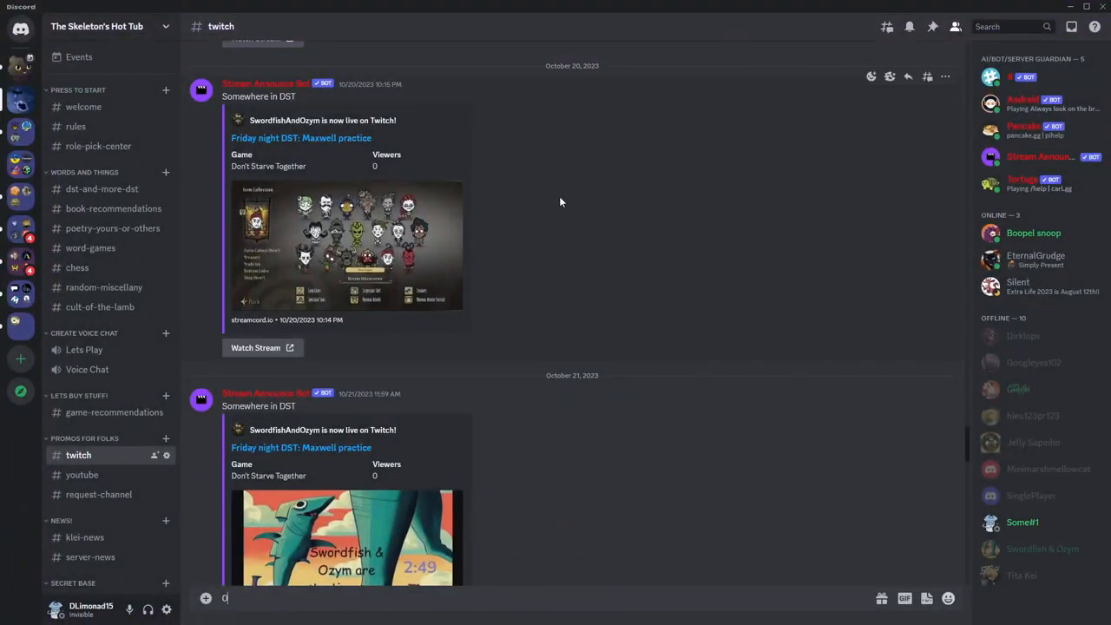
mouse_move(78, 455)
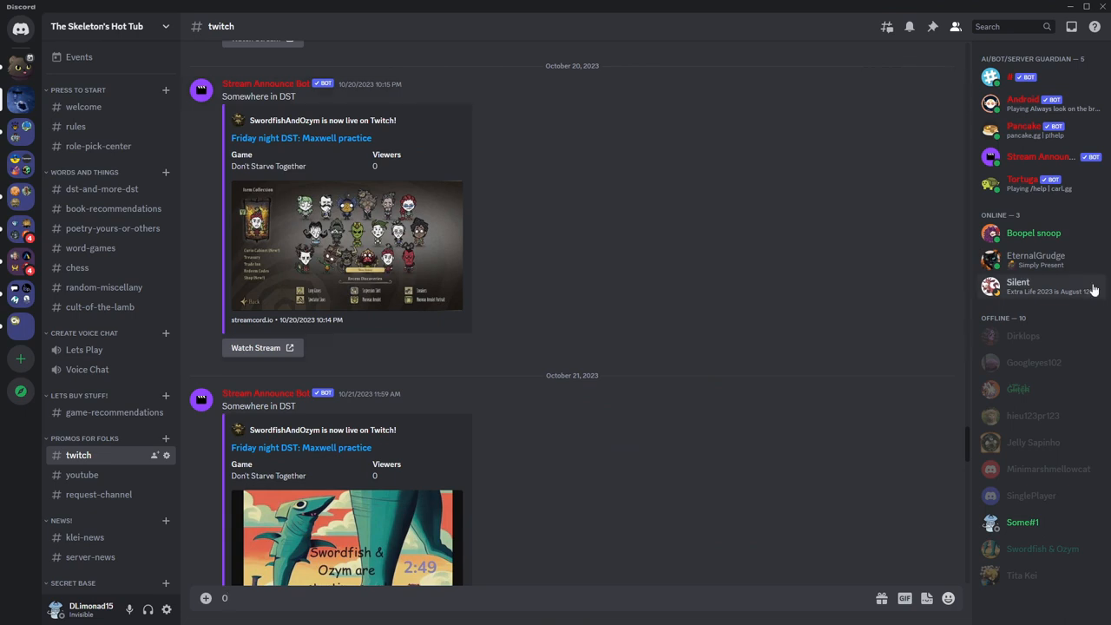
mouse_move(434, 305)
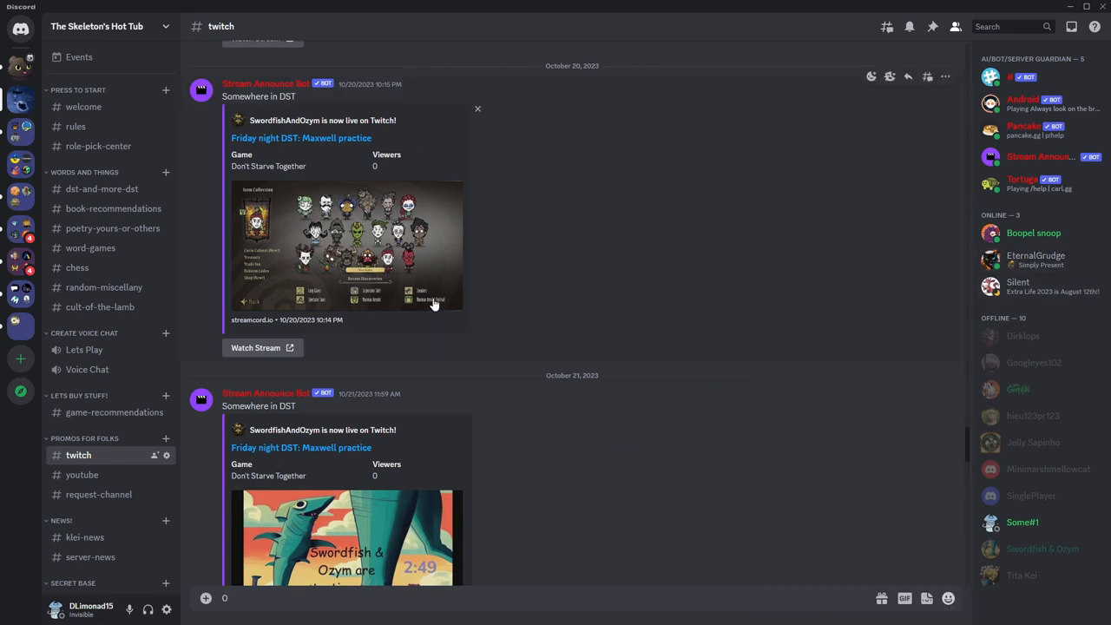
mouse_move(424, 309)
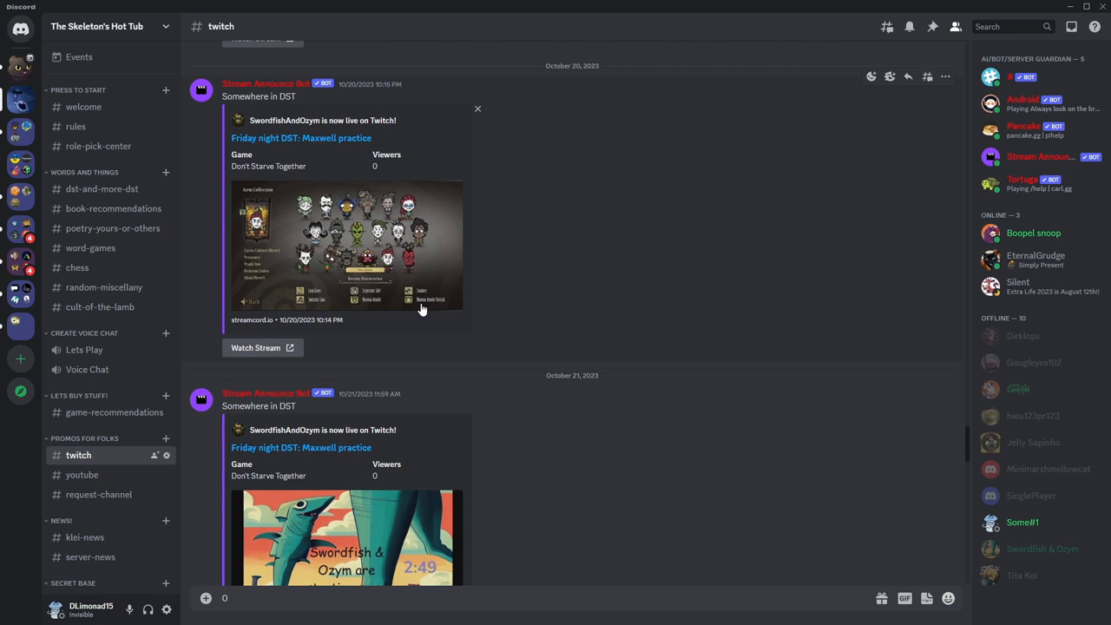
Switch to #role-pick-center and select the Twitch Ozym role line in the role menu.
click(97, 146)
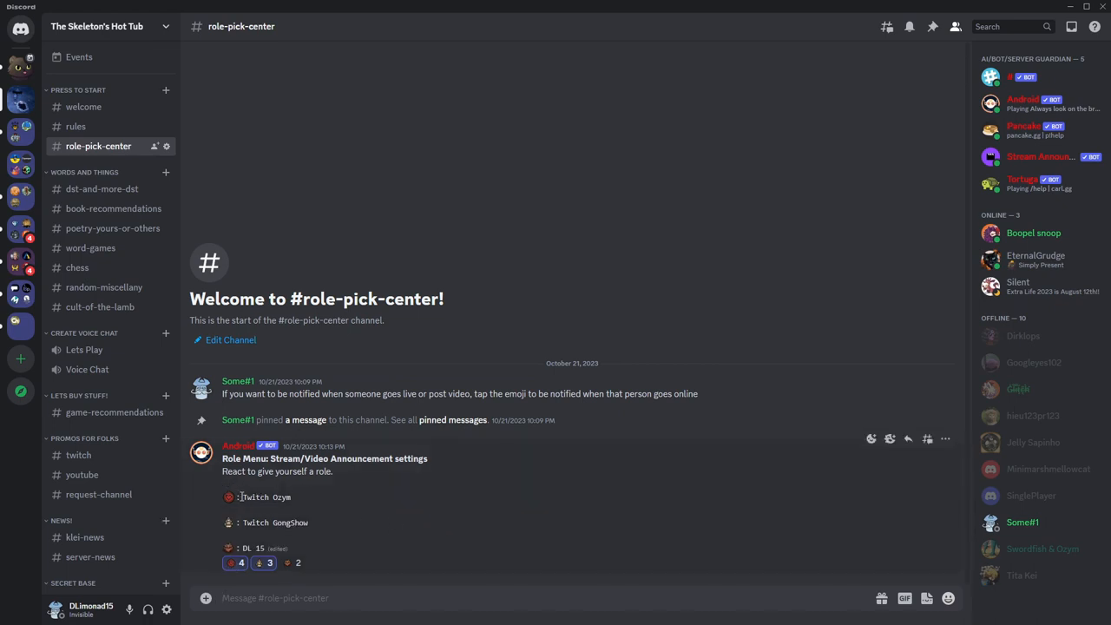
double_click(257, 496)
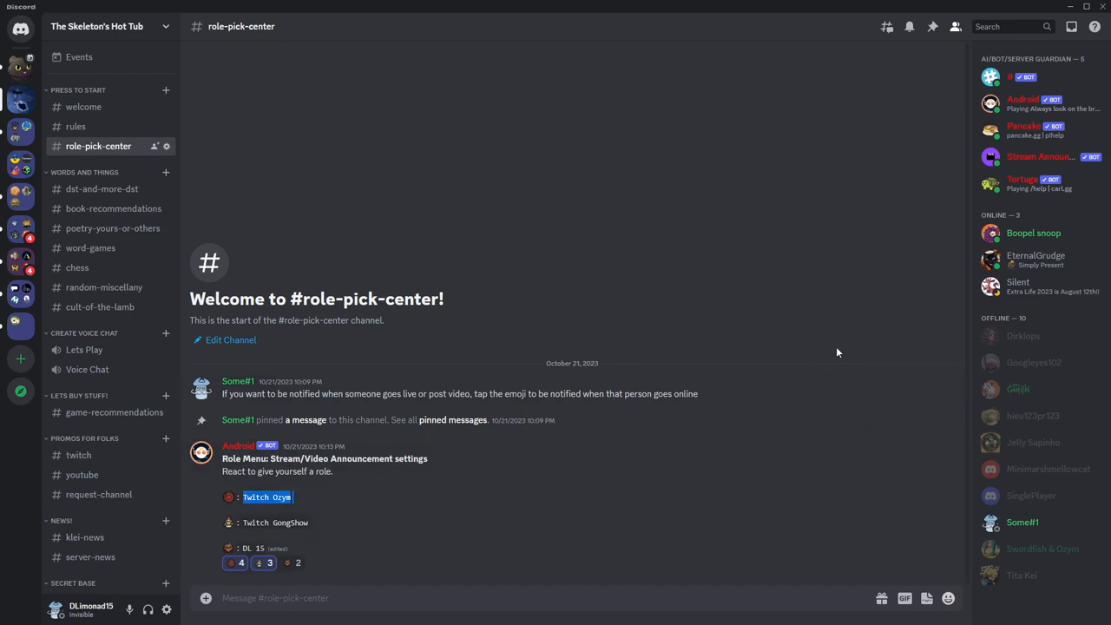